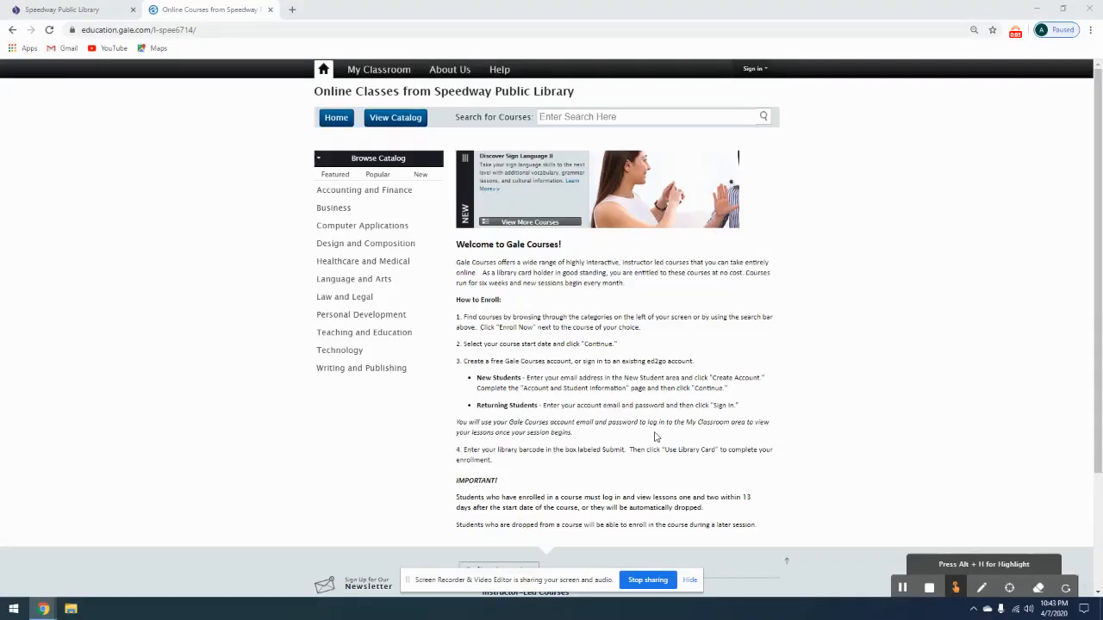
mouse_move(715, 370)
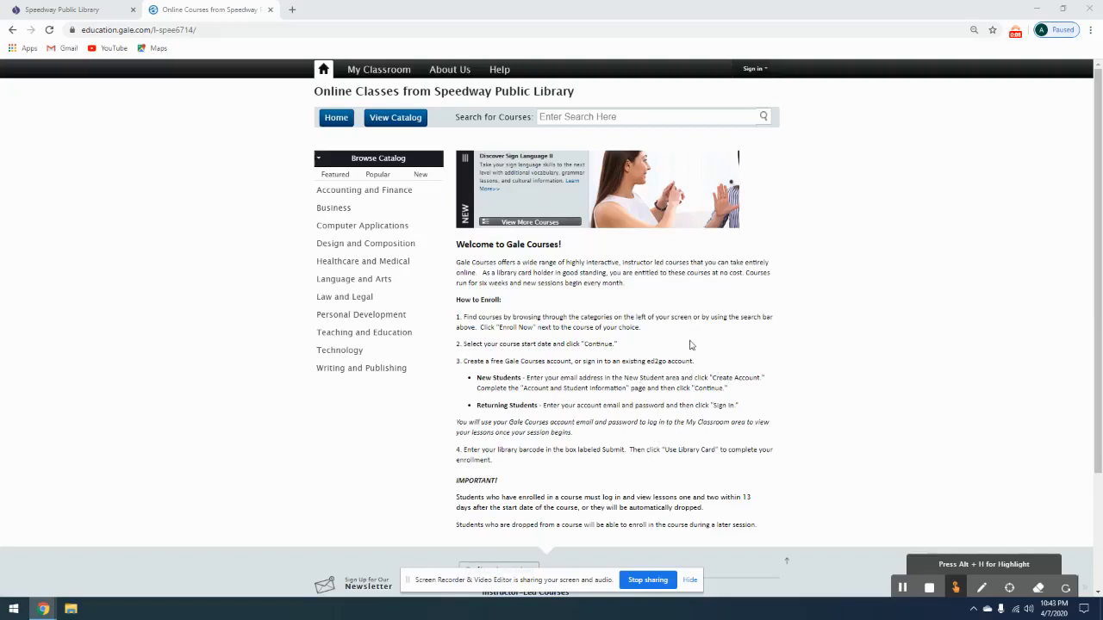
mouse_move(699, 345)
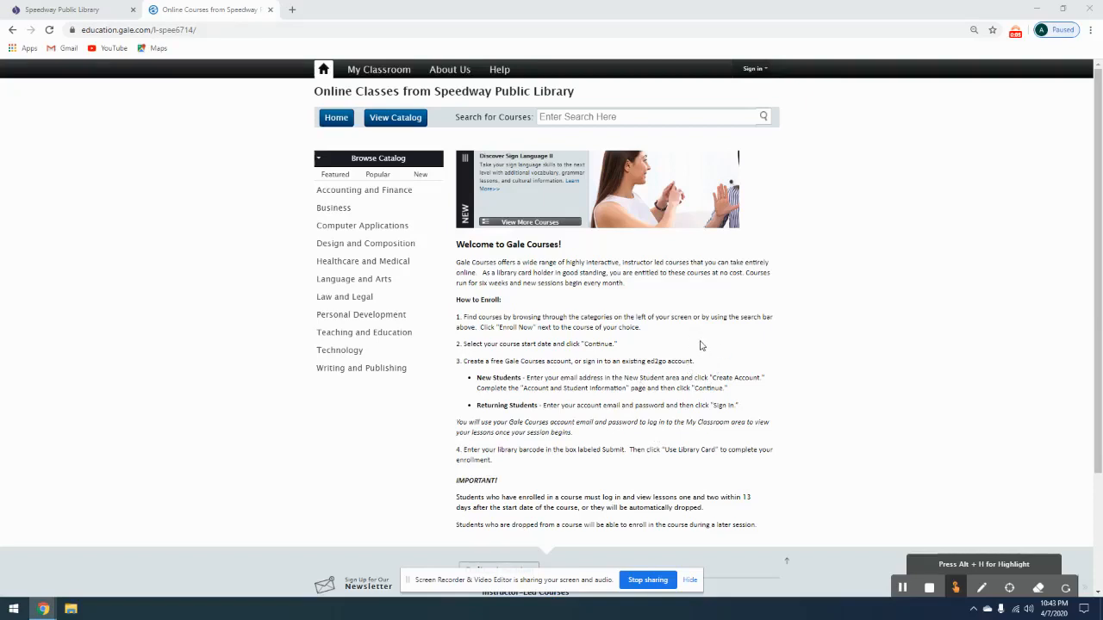
mouse_move(589, 313)
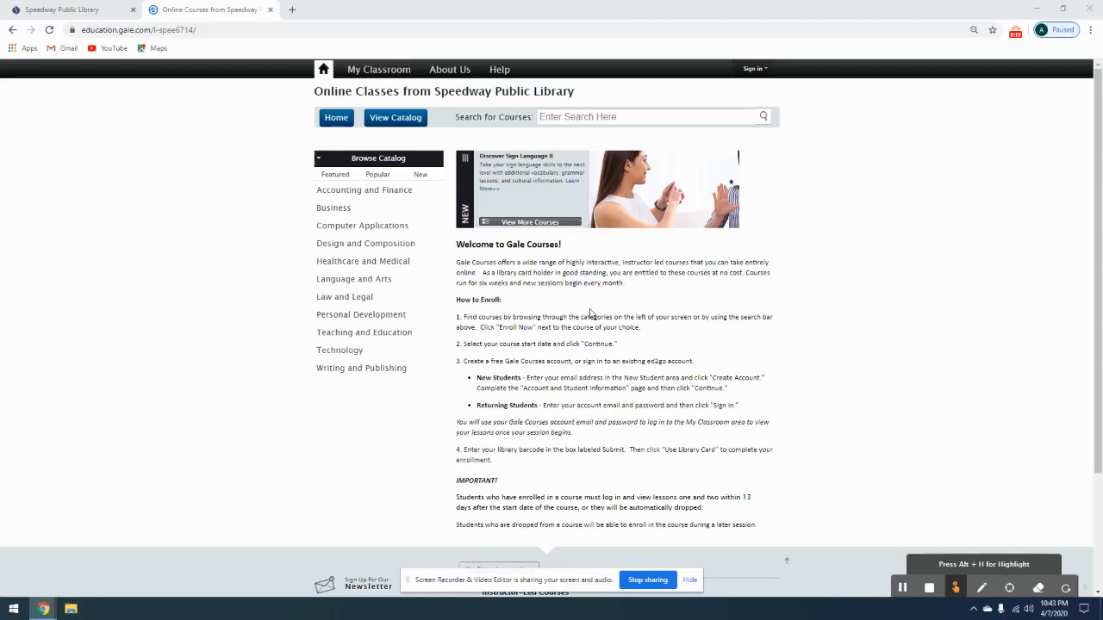
mouse_move(486, 134)
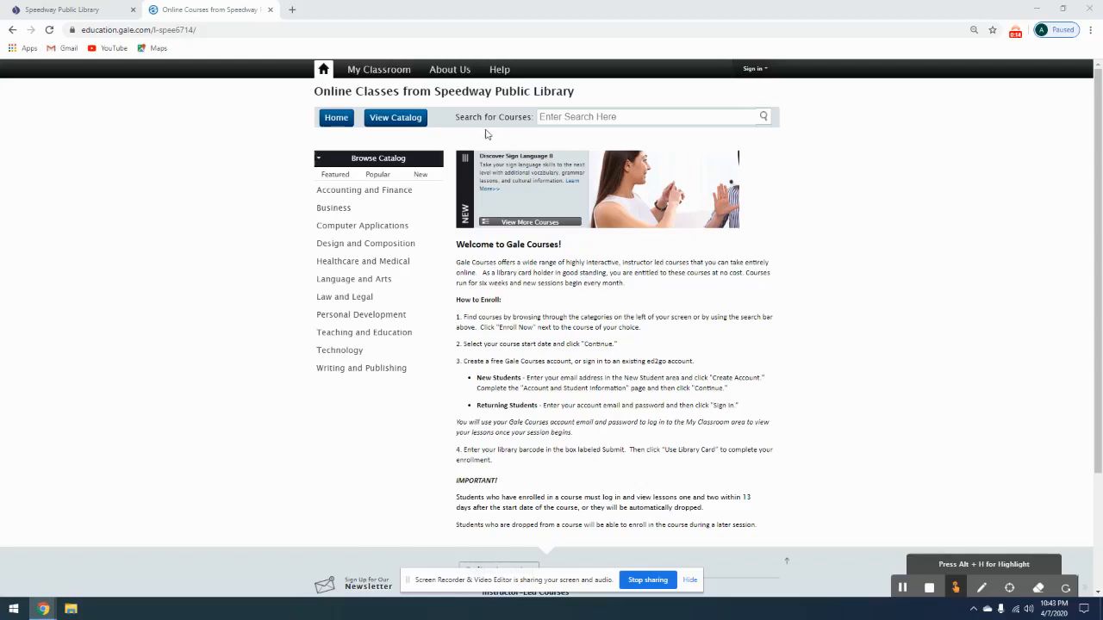
mouse_move(438, 142)
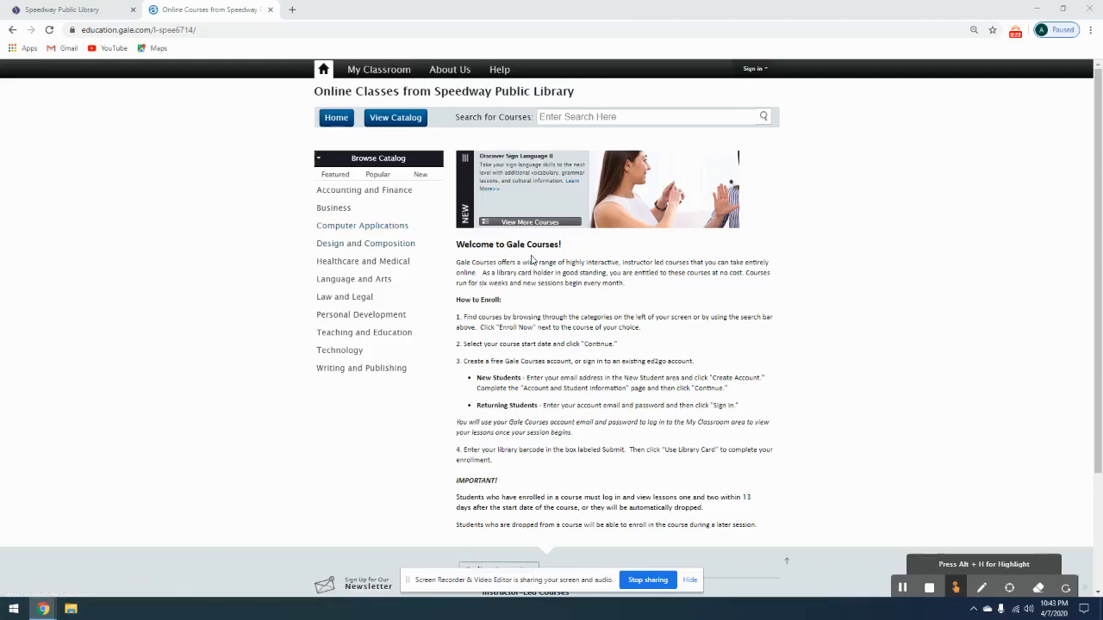
mouse_move(446, 138)
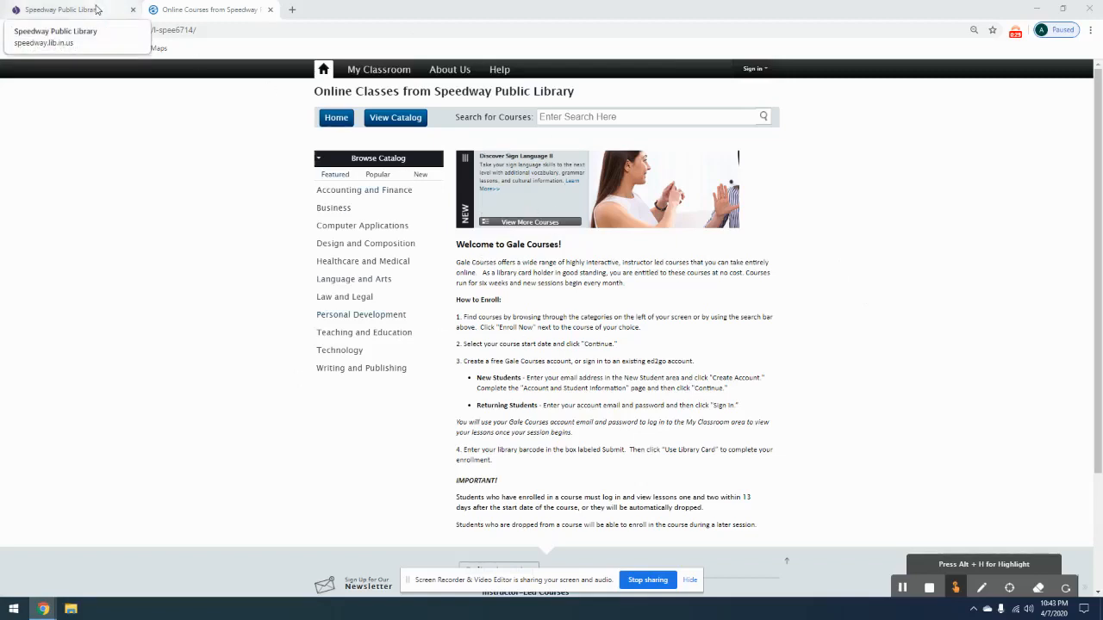
- Switch to the Speedway Public Library browser tab showing the library home page
left_click(60, 10)
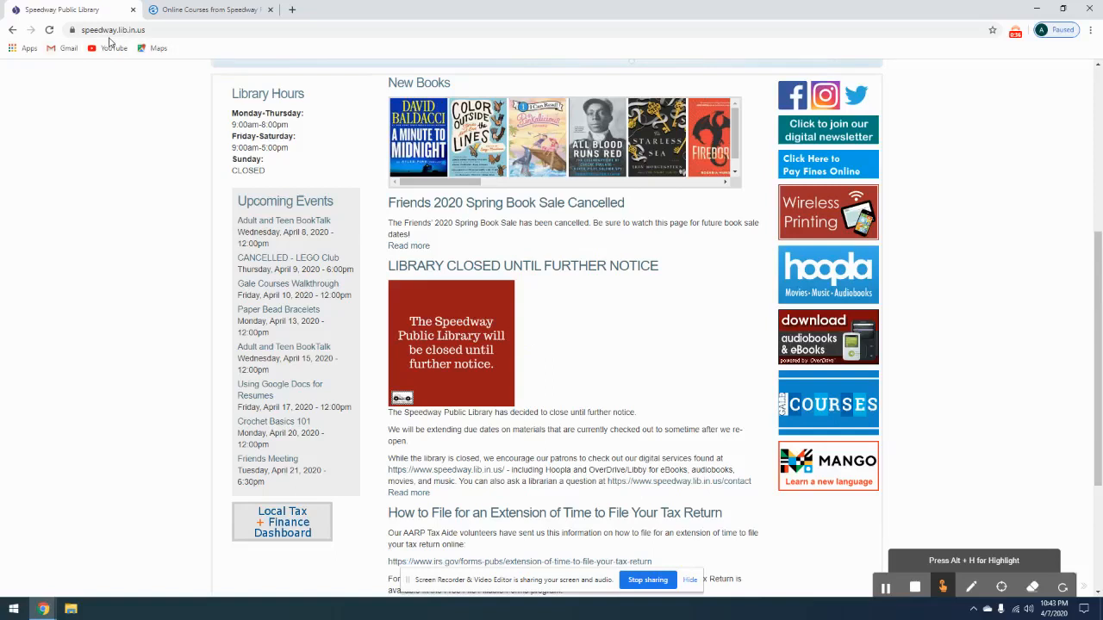
mouse_move(937, 118)
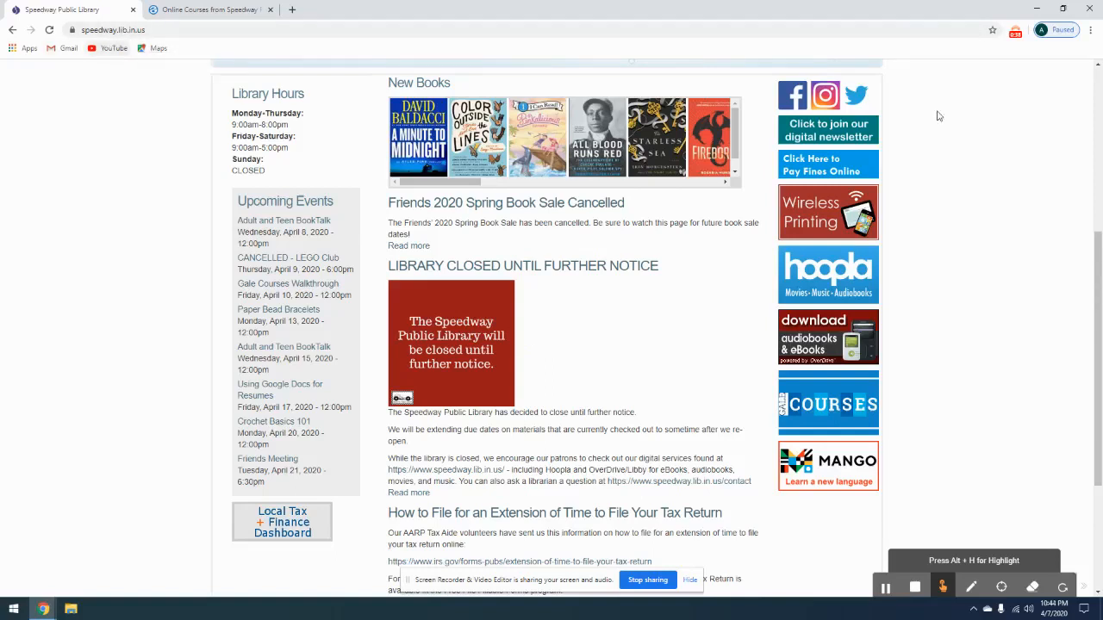
mouse_move(1063, 244)
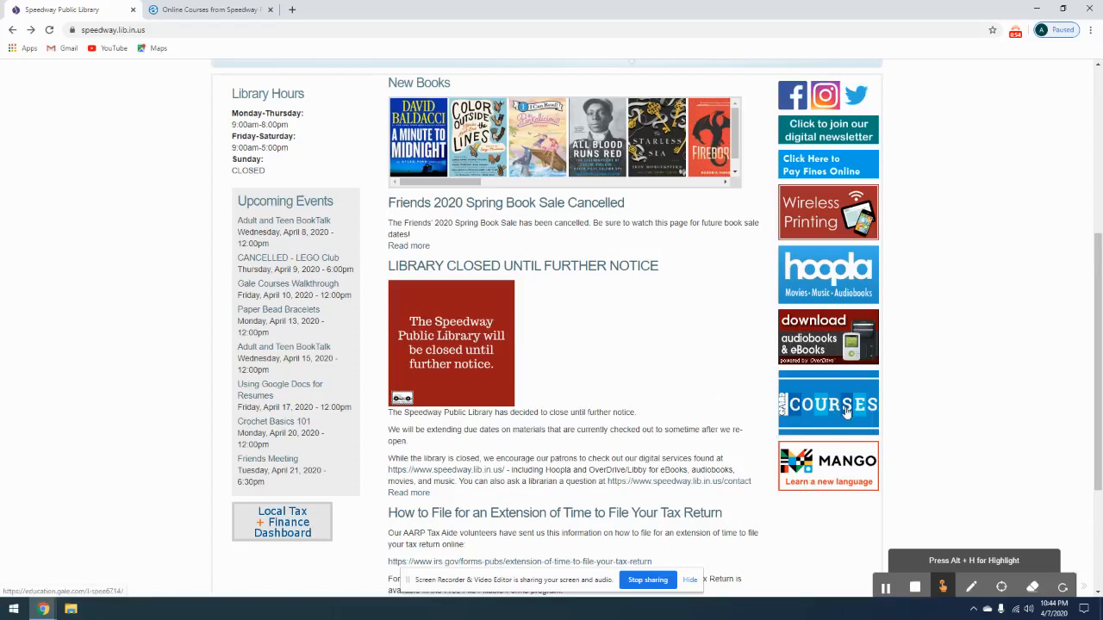
- Follow the COURSES banner to load the Gale Courses home page in a new tab
left_click(827, 403)
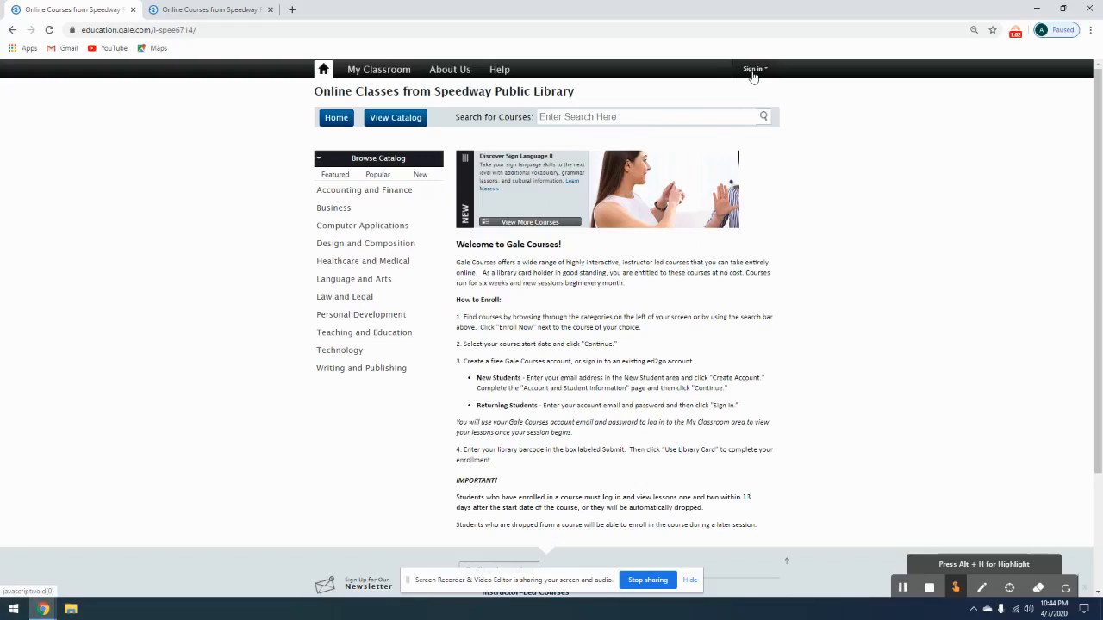
mouse_move(728, 89)
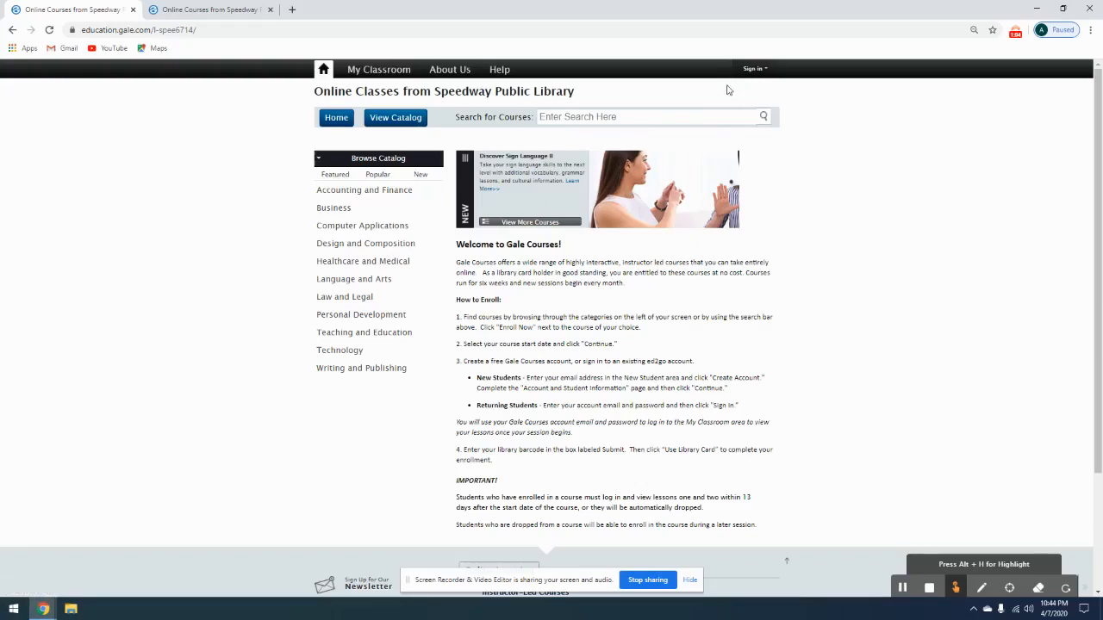
mouse_move(791, 81)
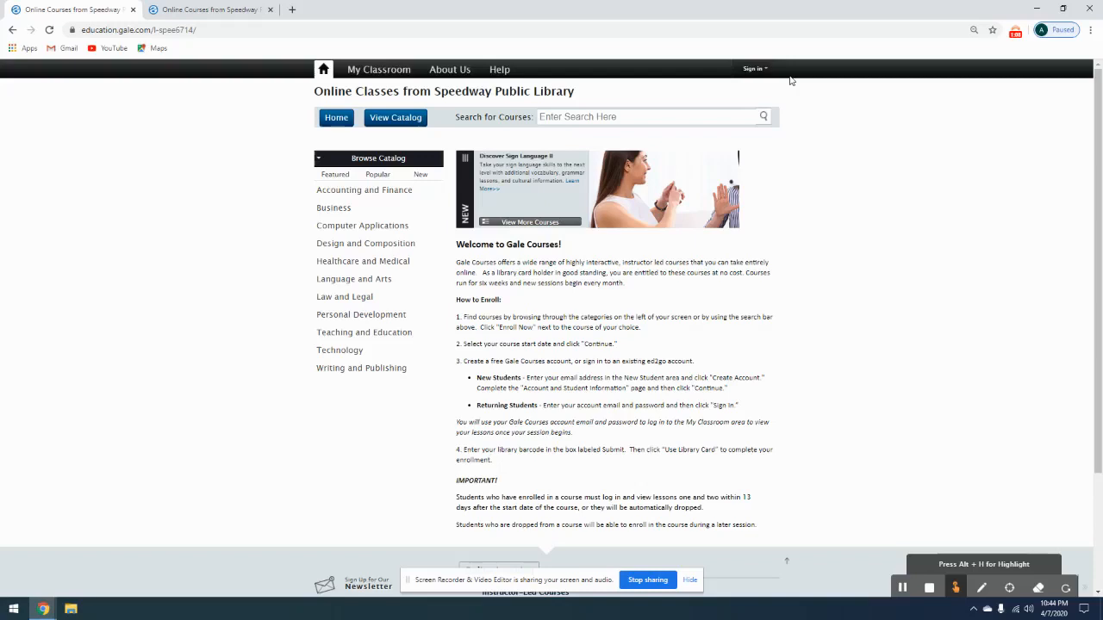
mouse_move(565, 172)
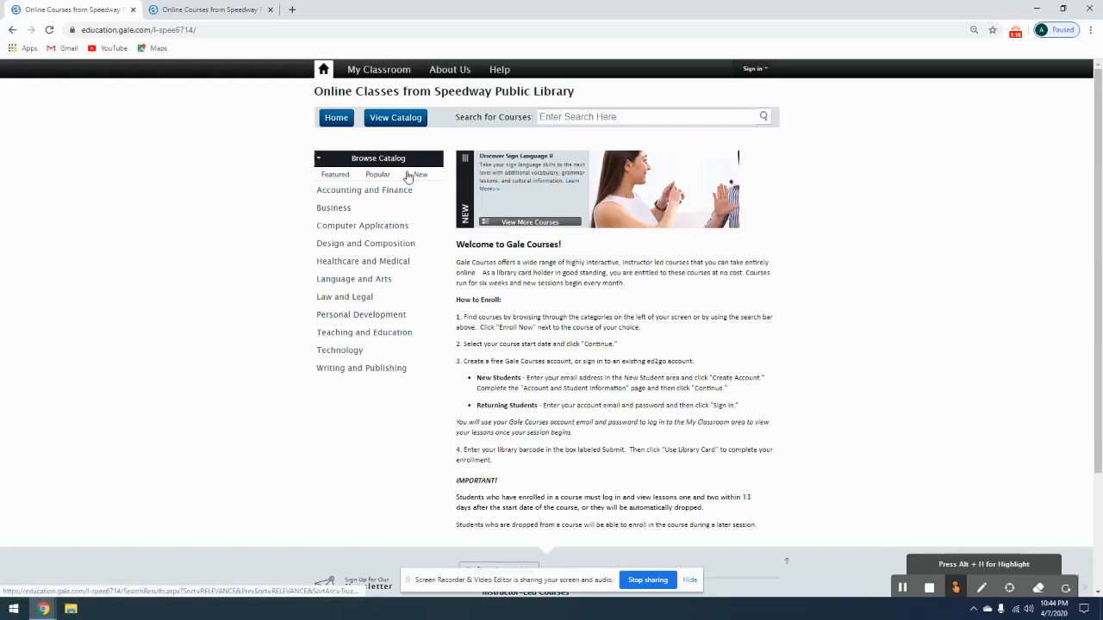
mouse_move(324, 184)
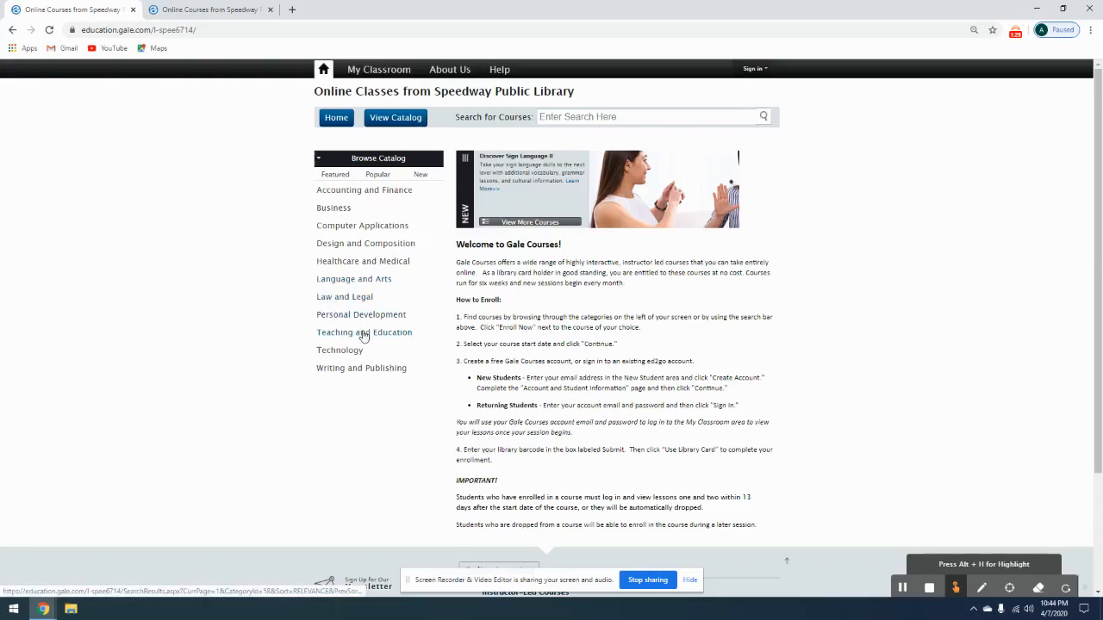
mouse_move(352, 381)
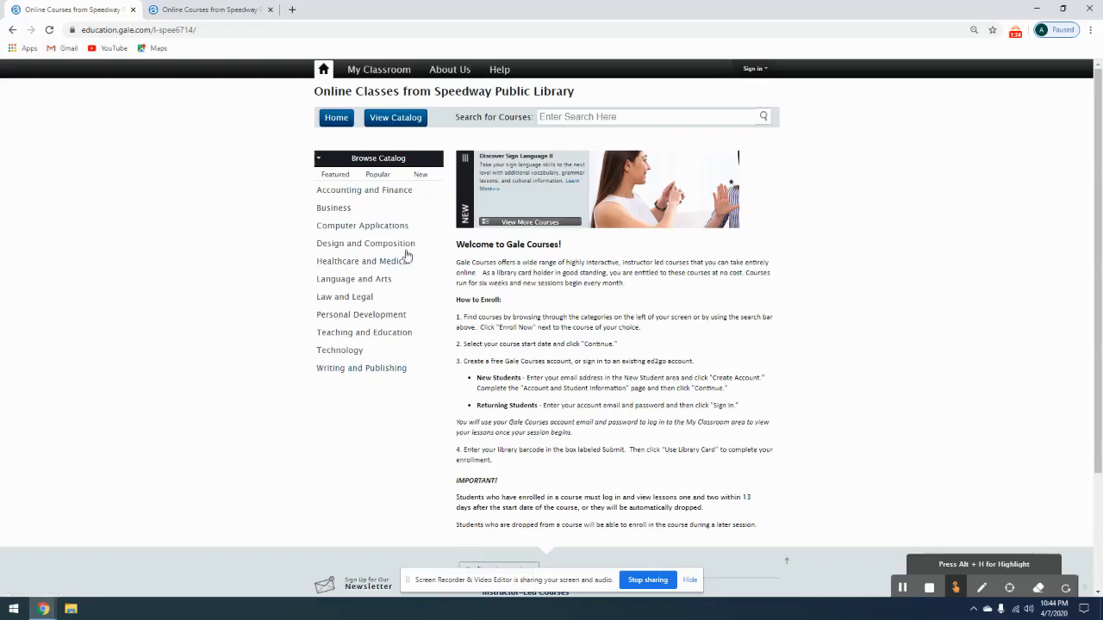
- Browse the subcategories of Computer Applications, Design and Composition, and Writing and Publishing
left_click(364, 189)
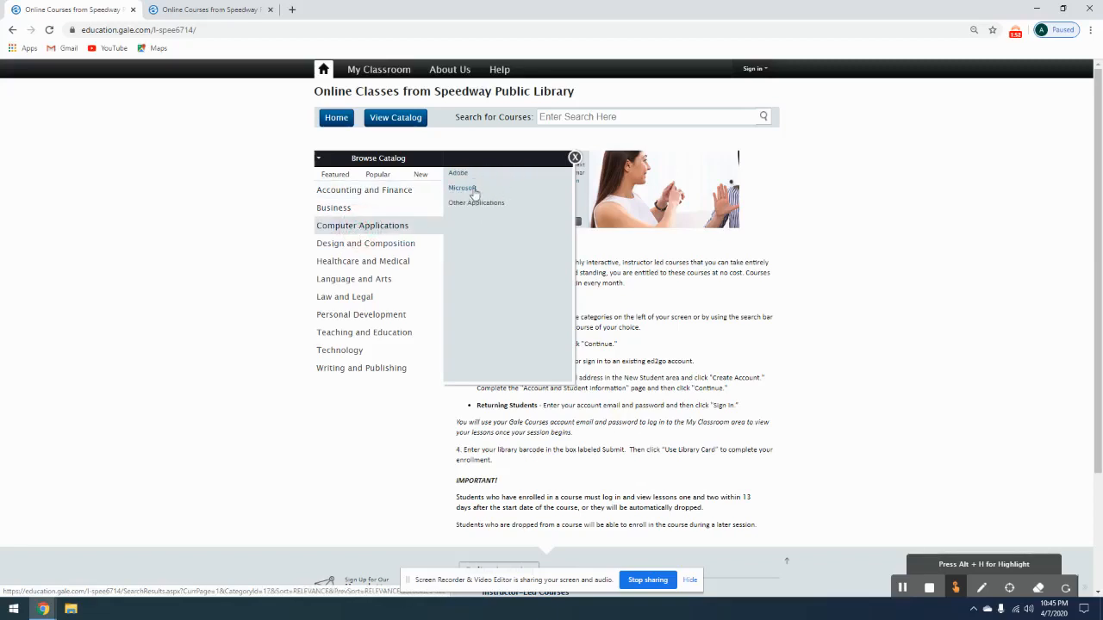
left_click(365, 243)
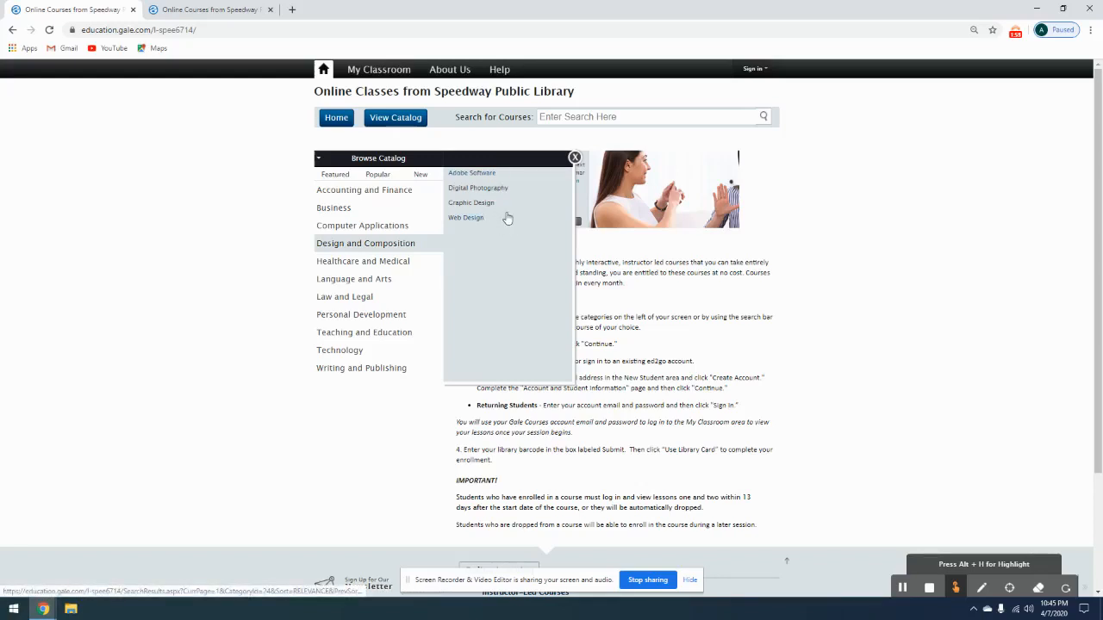
mouse_move(524, 231)
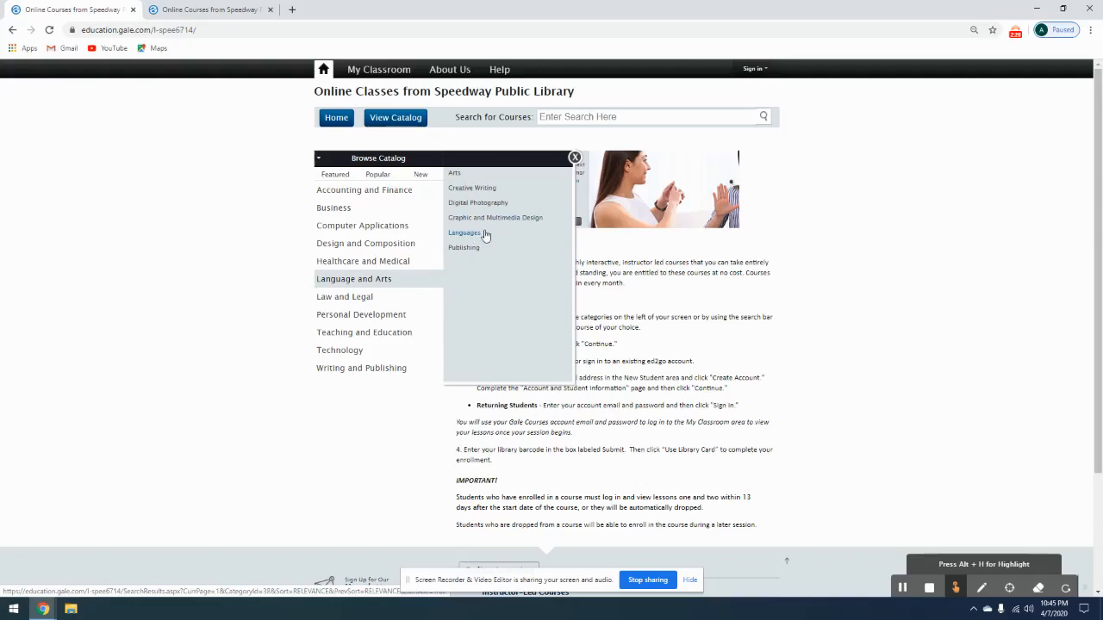
mouse_move(489, 238)
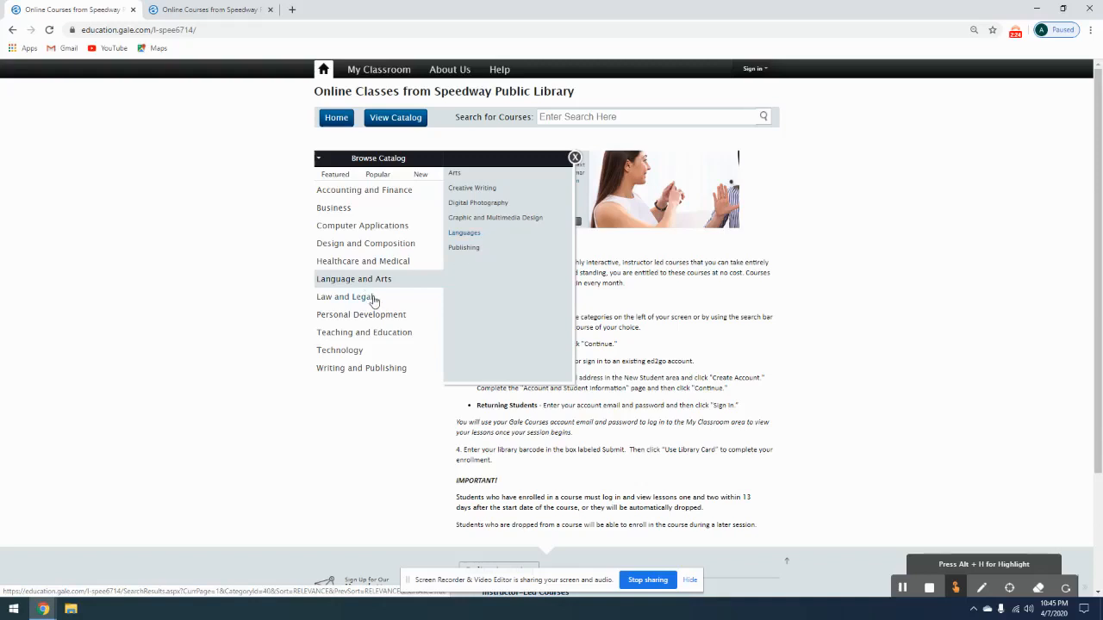
mouse_move(362, 313)
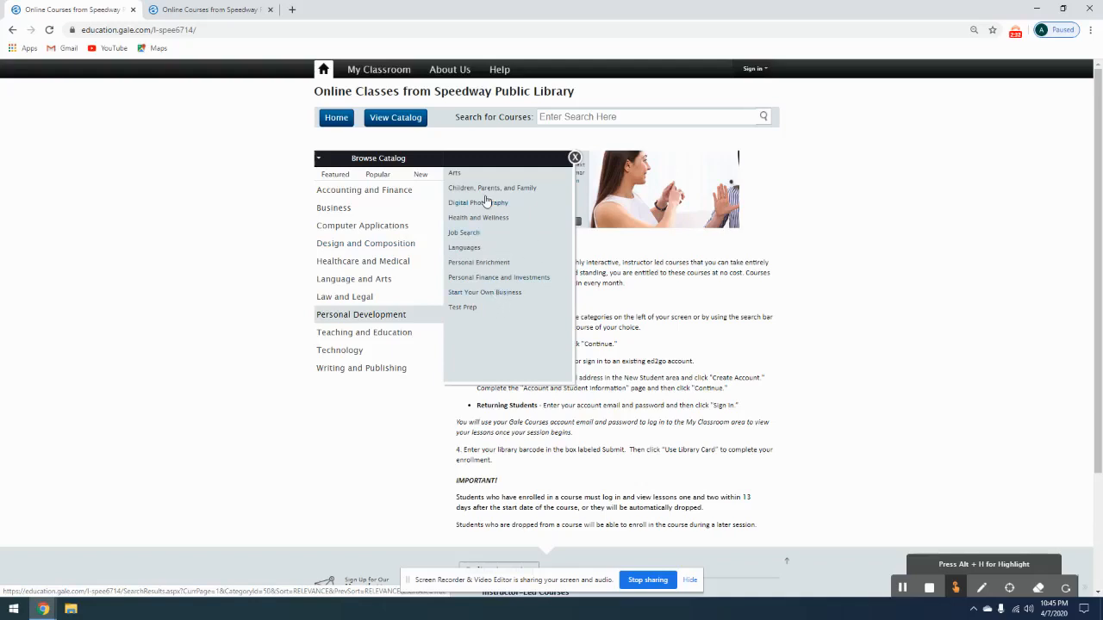
mouse_move(365, 345)
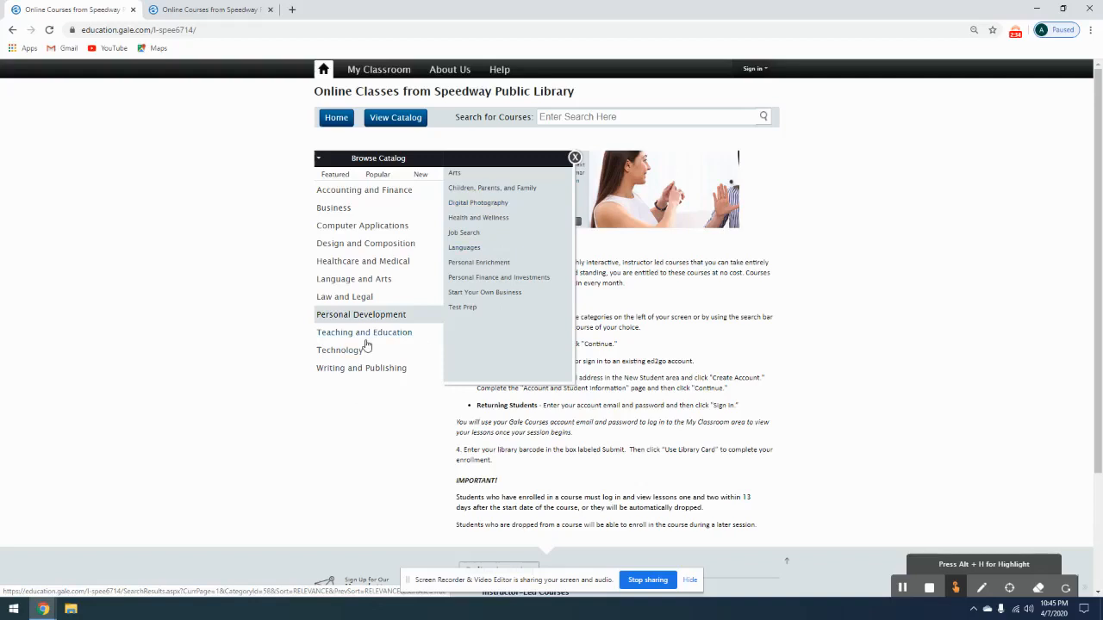
mouse_move(340, 350)
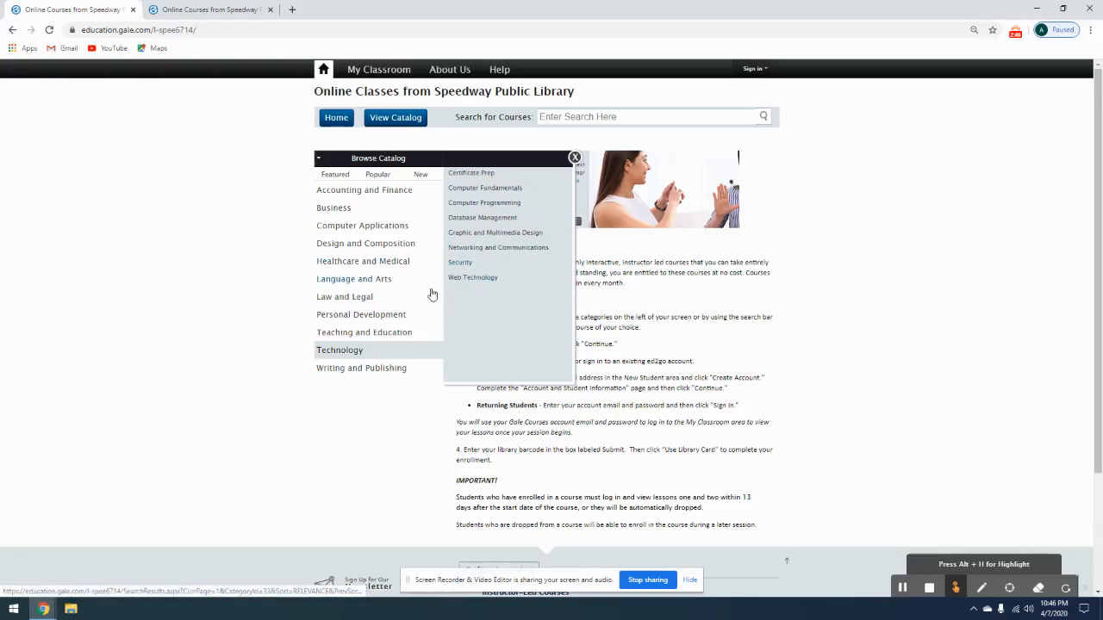
left_click(362, 369)
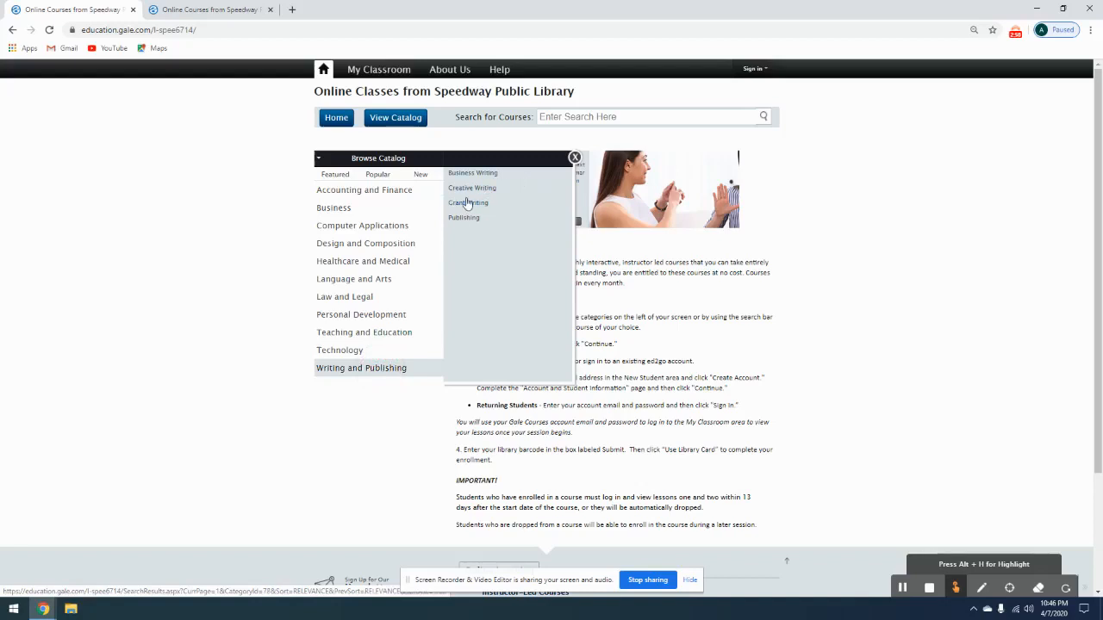
mouse_move(508, 207)
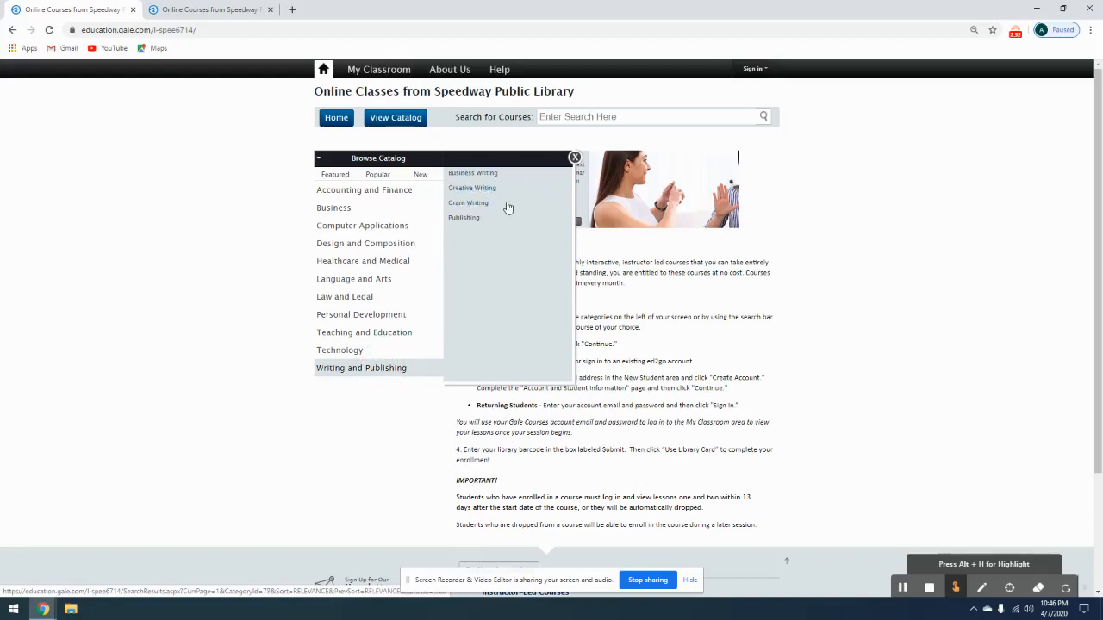
mouse_move(515, 181)
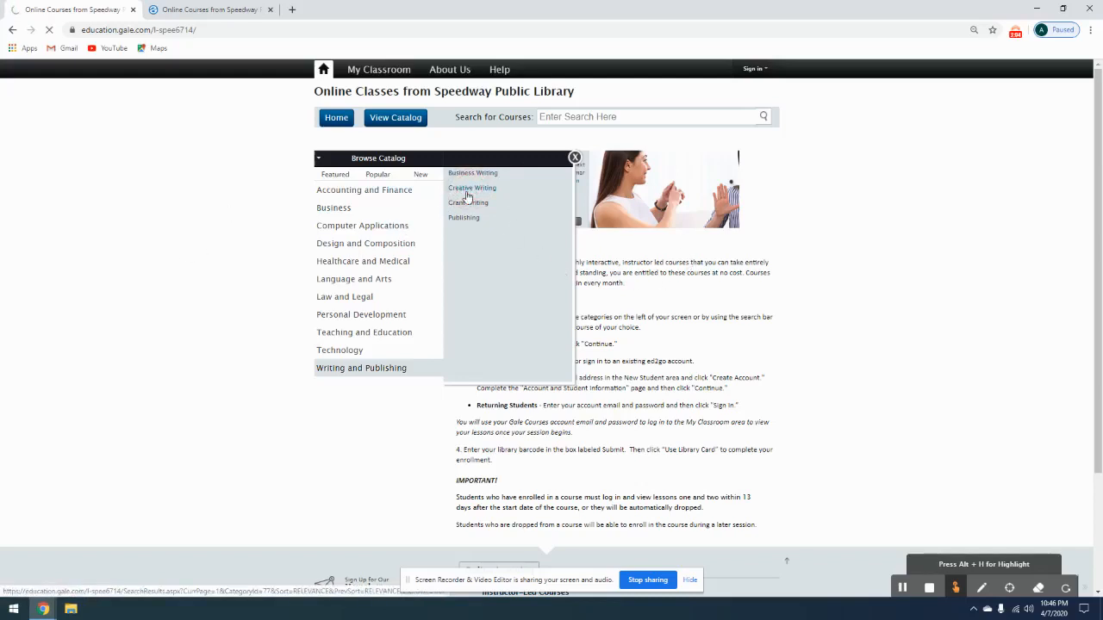
- List the Creative Writing courses and go to the last page of results
left_click(472, 188)
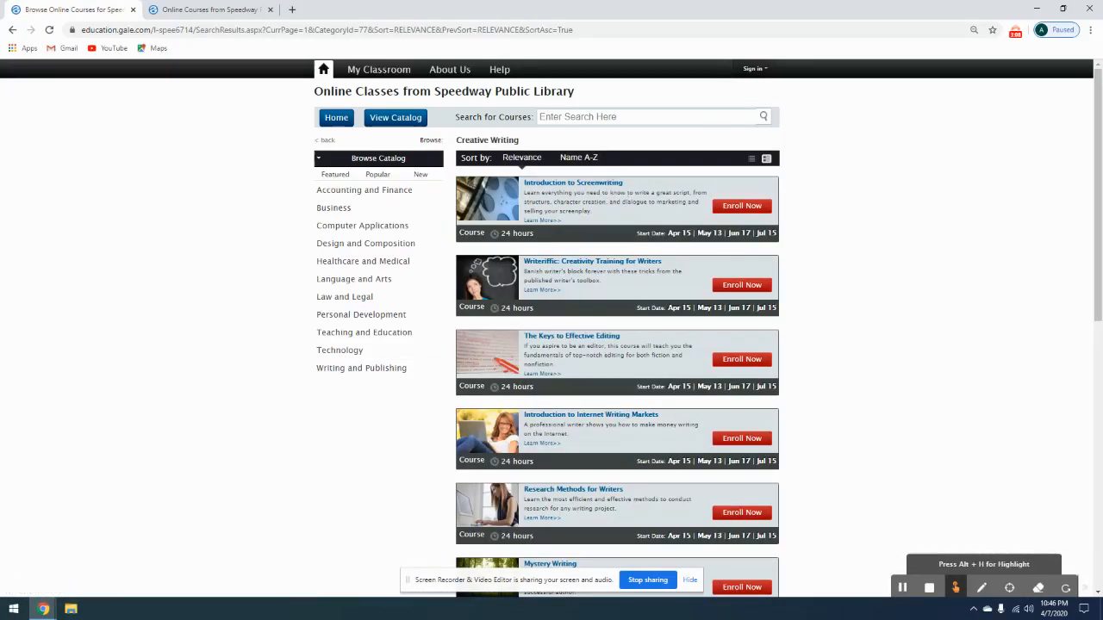
scroll("down", 3)
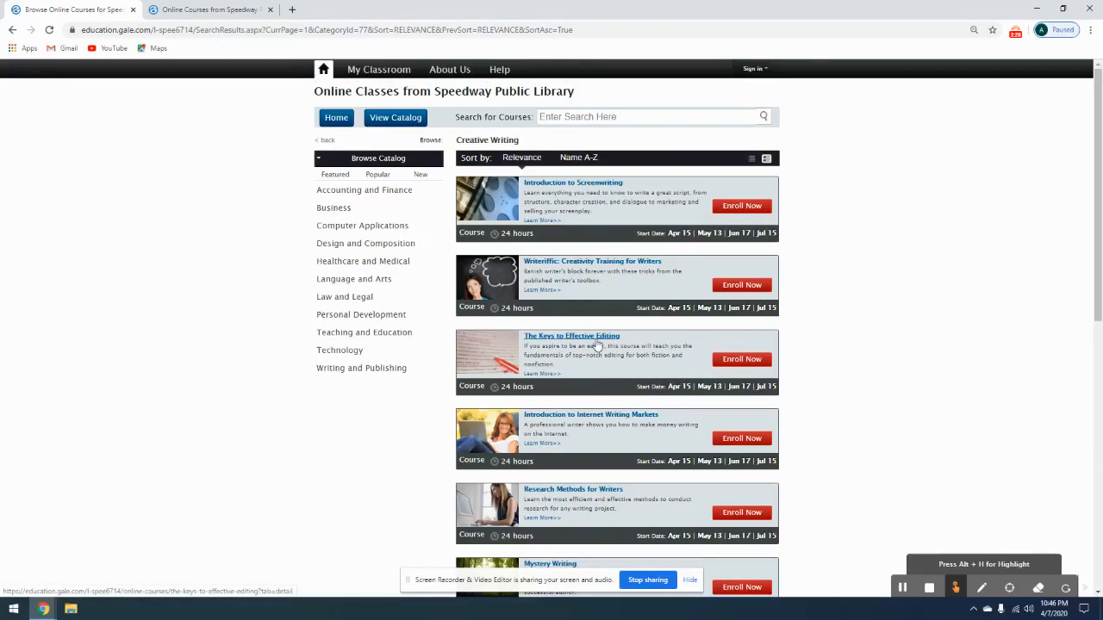
scroll("down", 3)
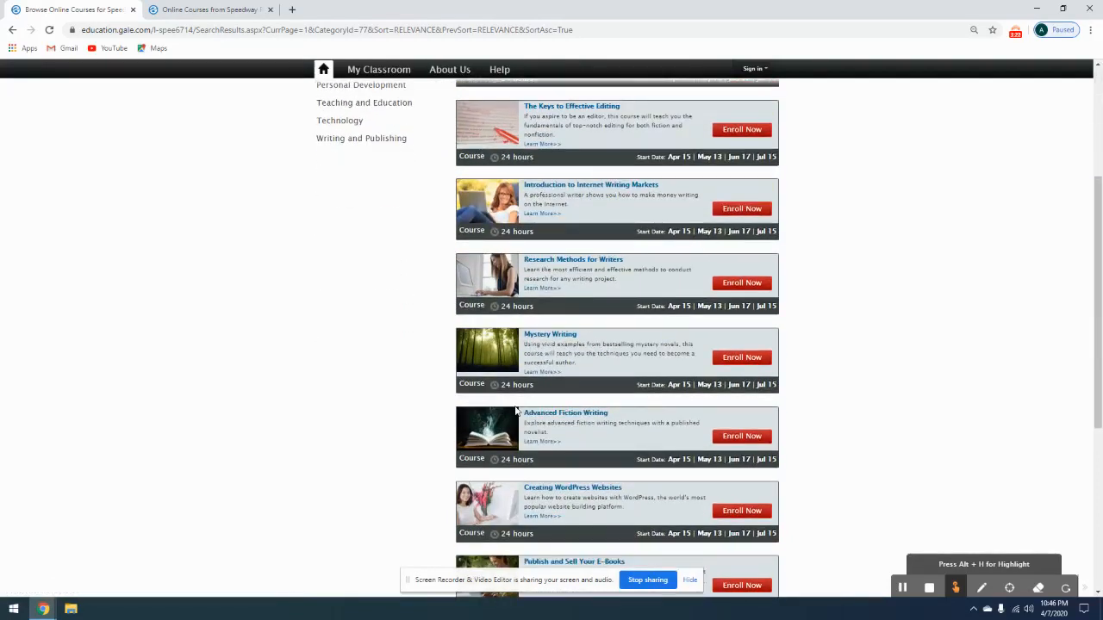
scroll("down", 3)
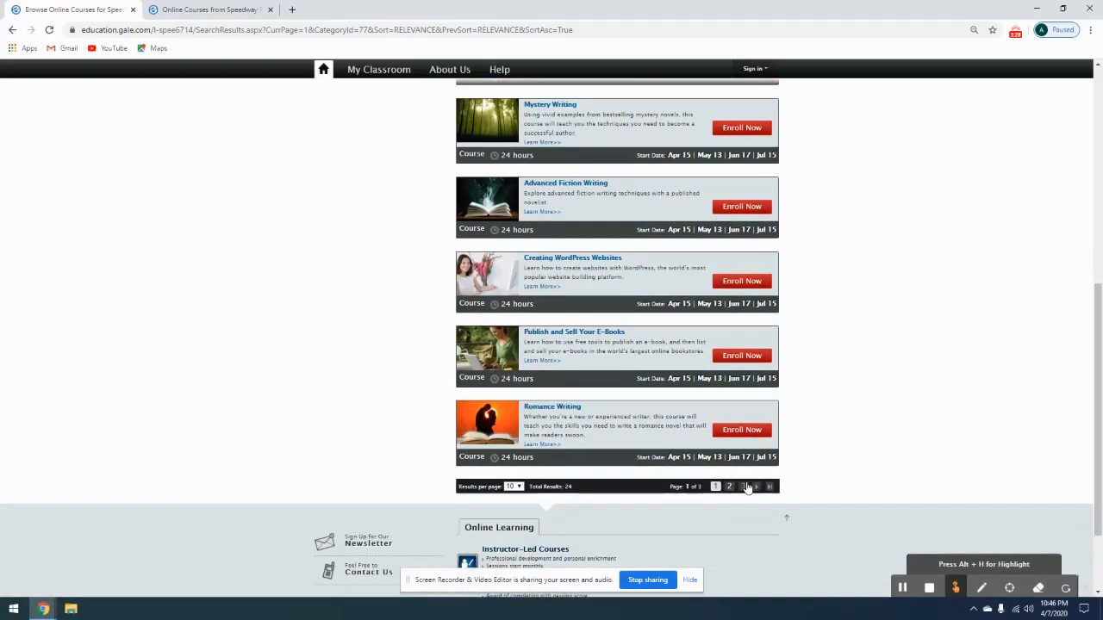
left_click(755, 486)
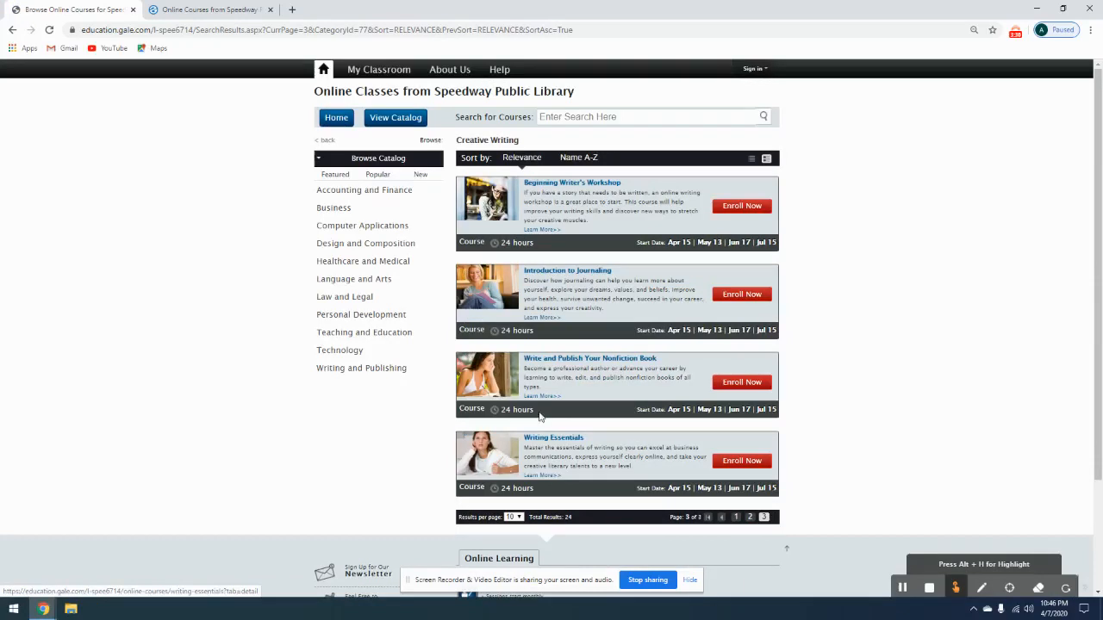
mouse_move(576, 352)
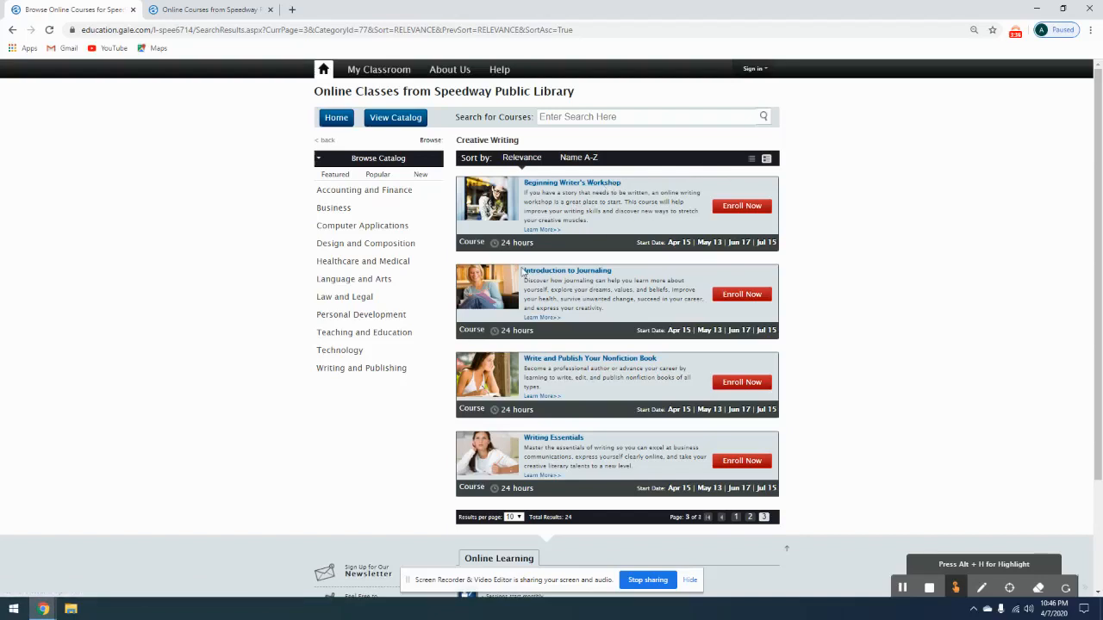
mouse_move(493, 252)
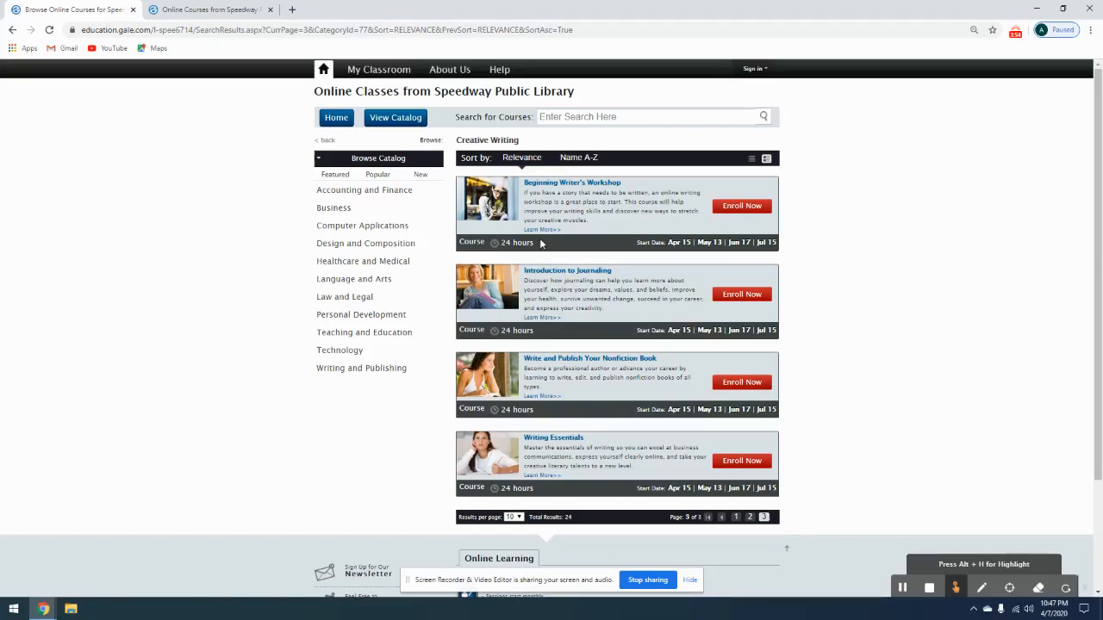
mouse_move(629, 250)
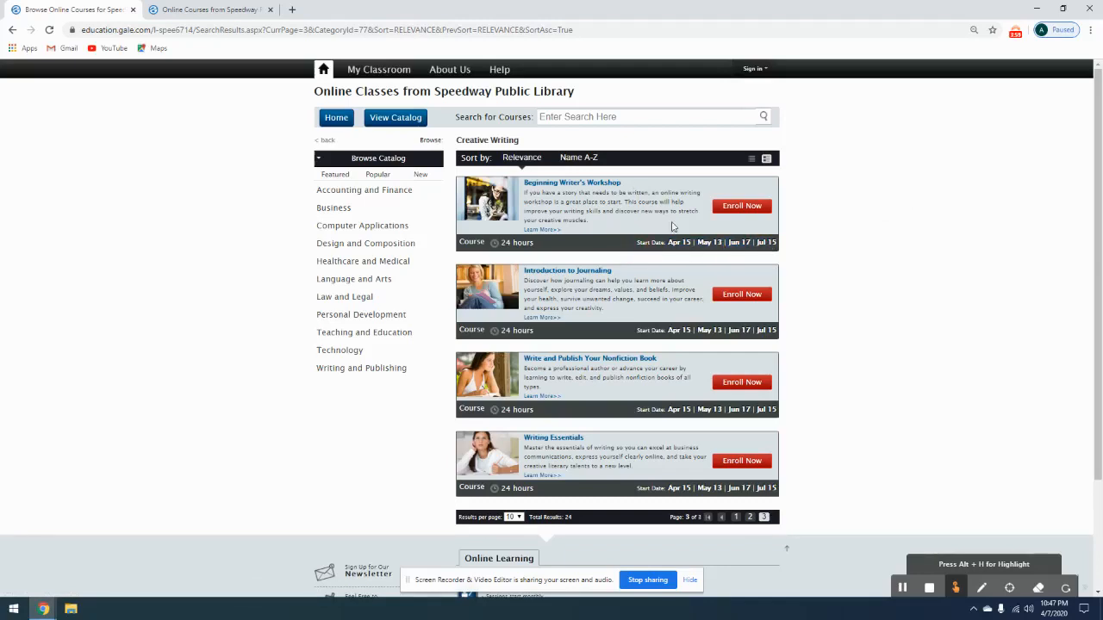
mouse_move(677, 252)
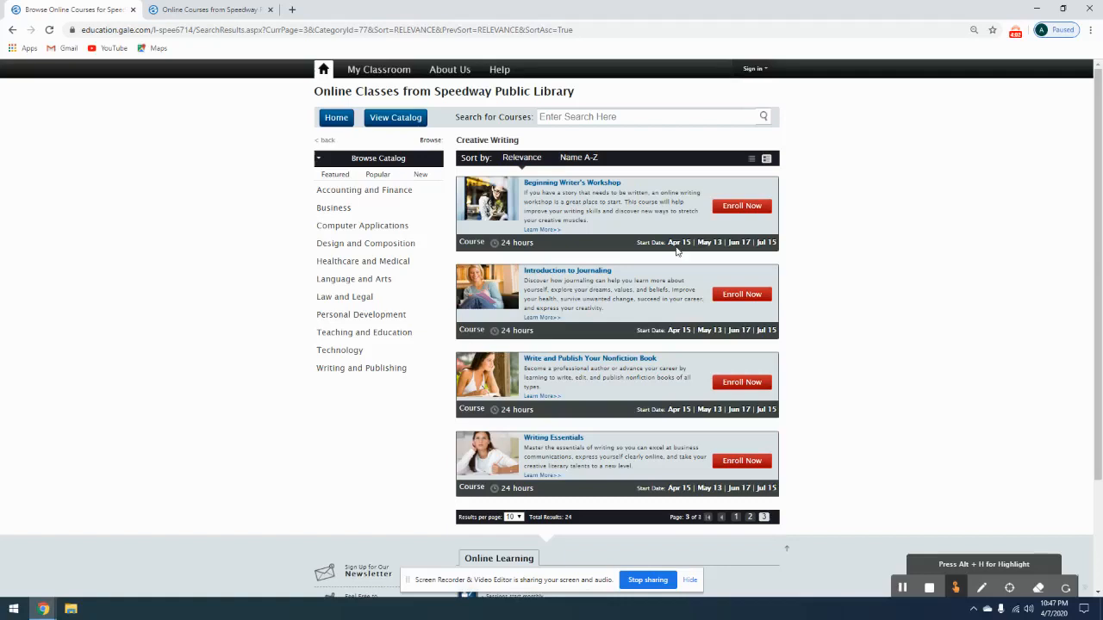
mouse_move(659, 241)
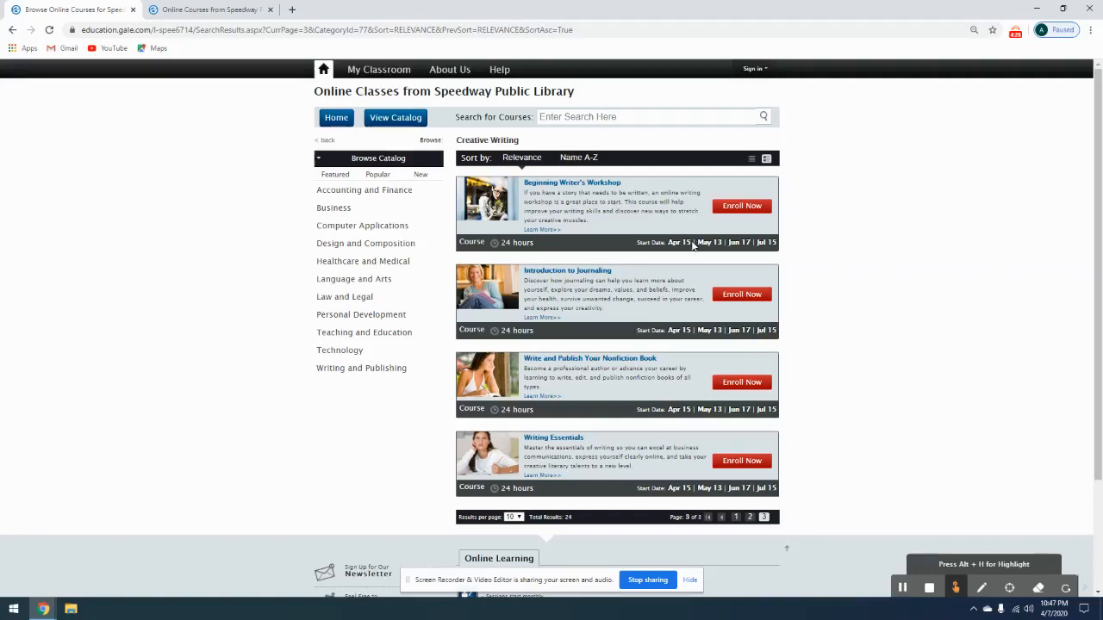
mouse_move(697, 179)
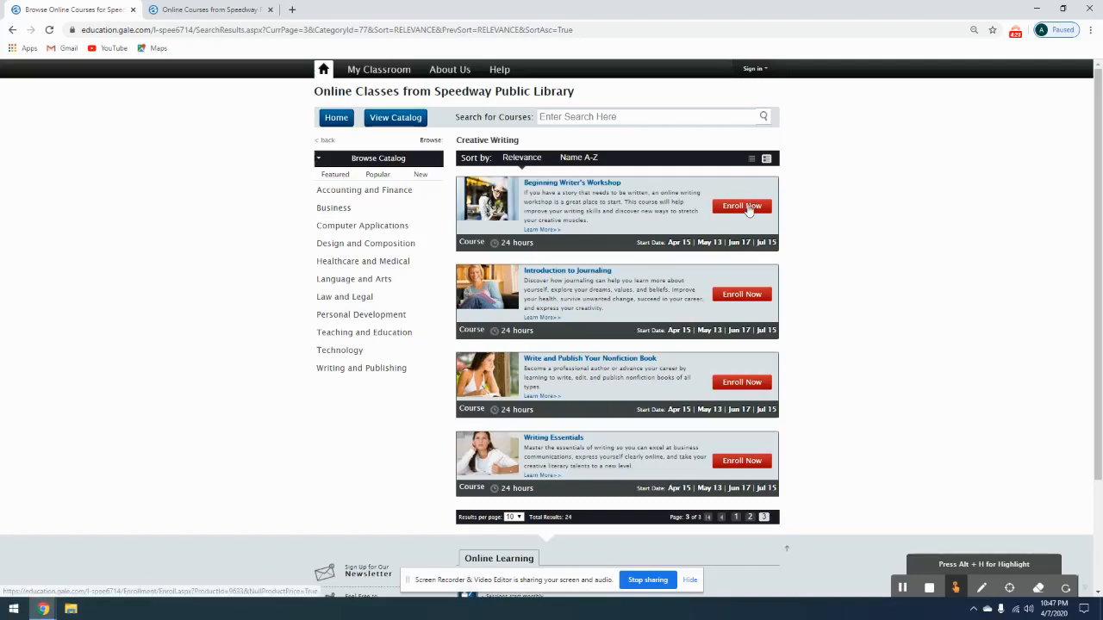
- Start enrolling in Beginning Writer's Workshop via Enroll Now
left_click(741, 205)
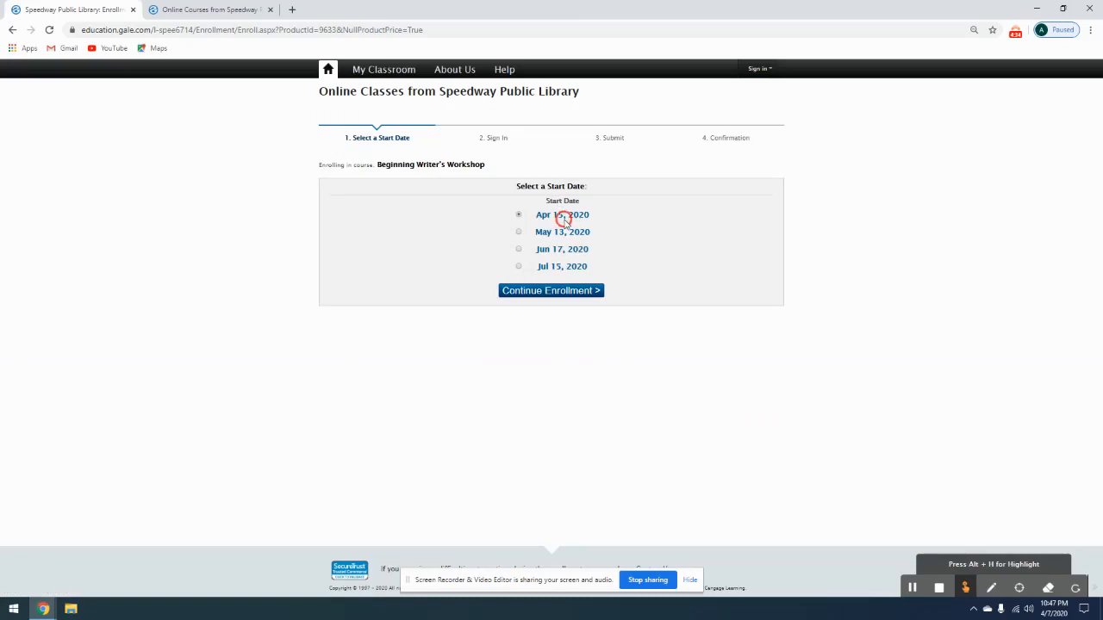
- Choose the Apr 15, 2020 start date and continue enrollment to the sign-in step
left_click(517, 213)
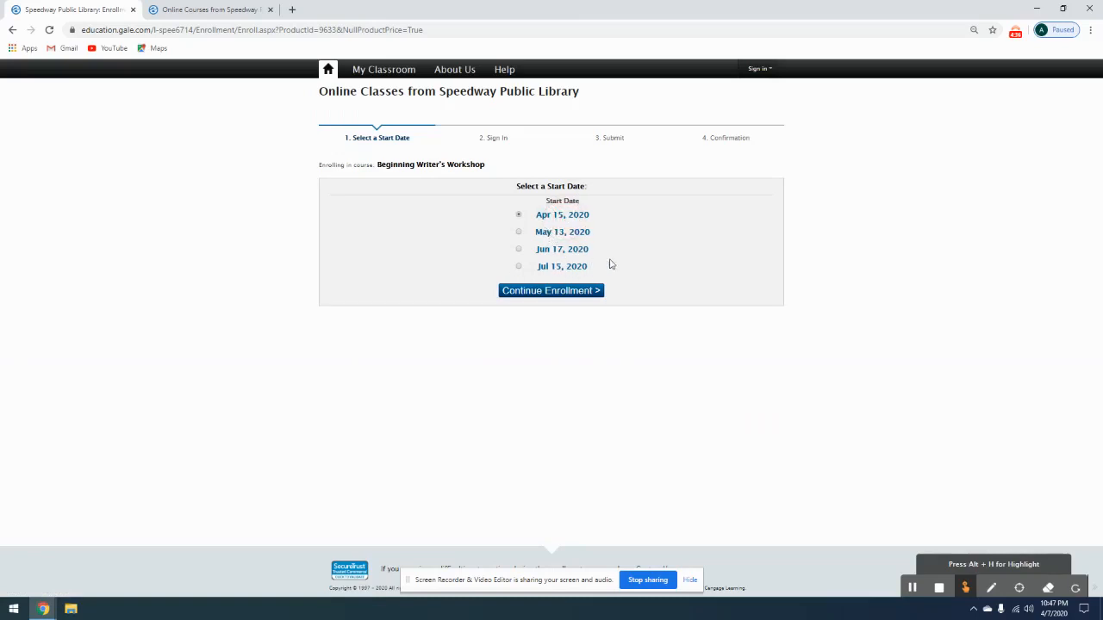
left_click(551, 289)
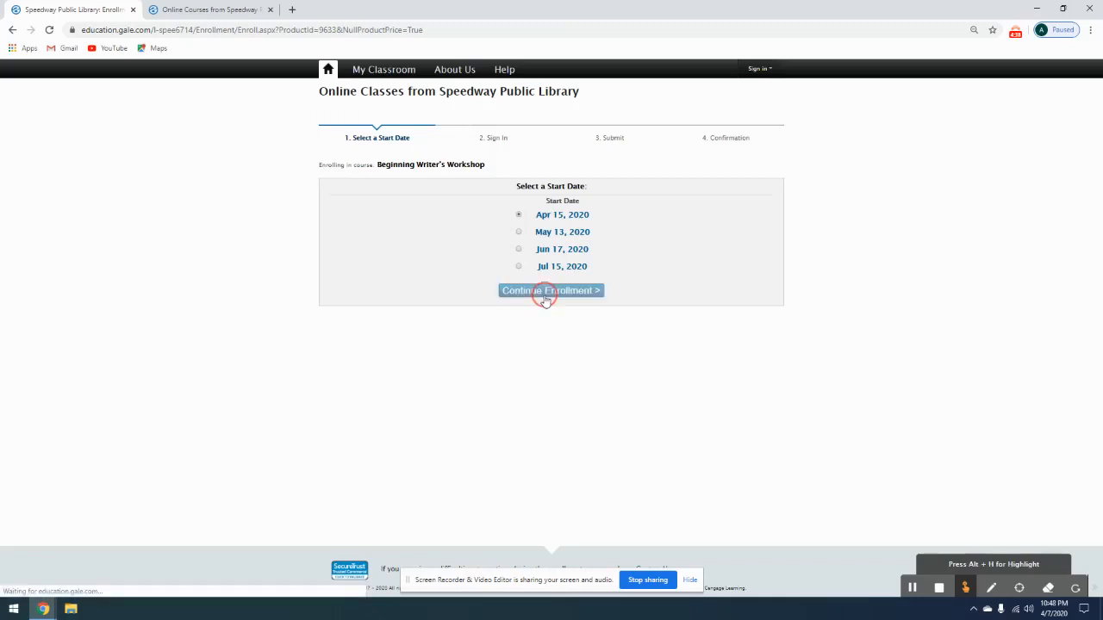
left_click(551, 289)
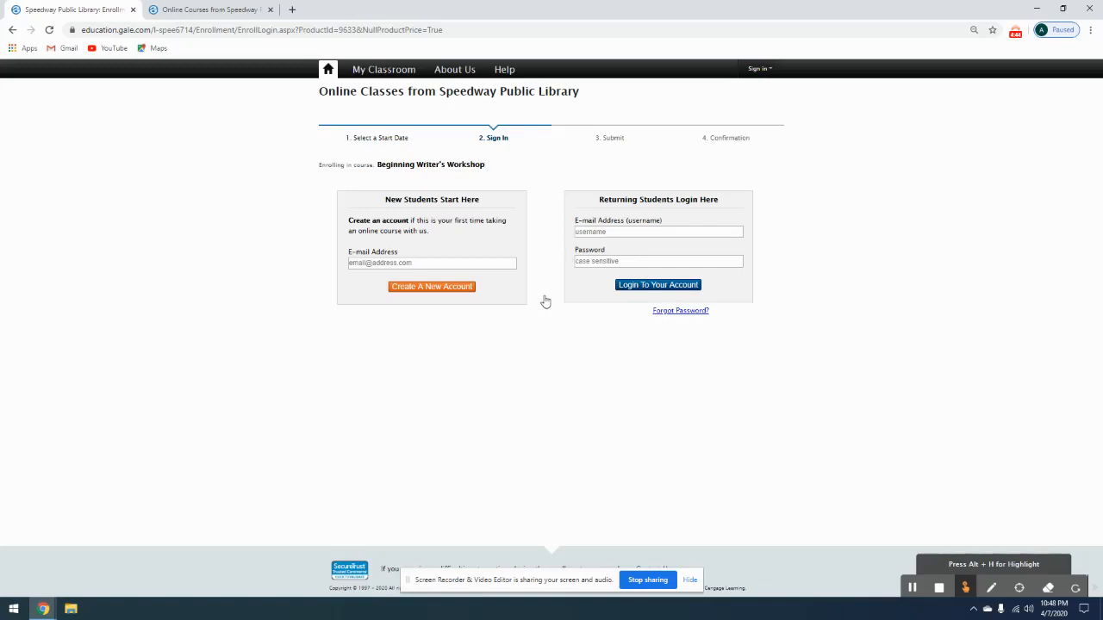
mouse_move(775, 125)
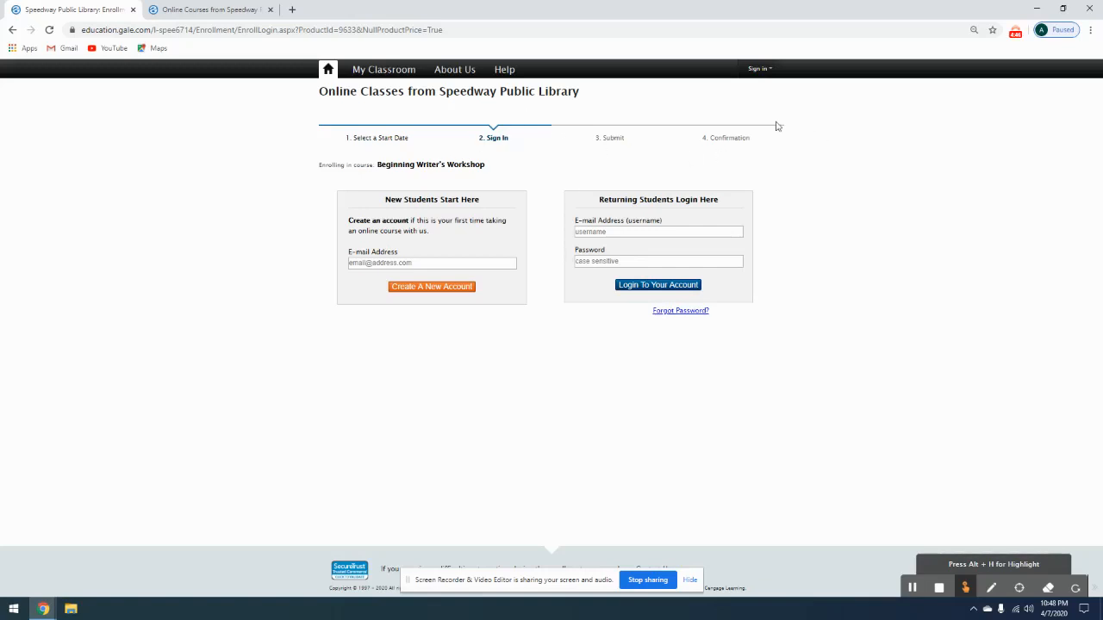
mouse_move(440, 134)
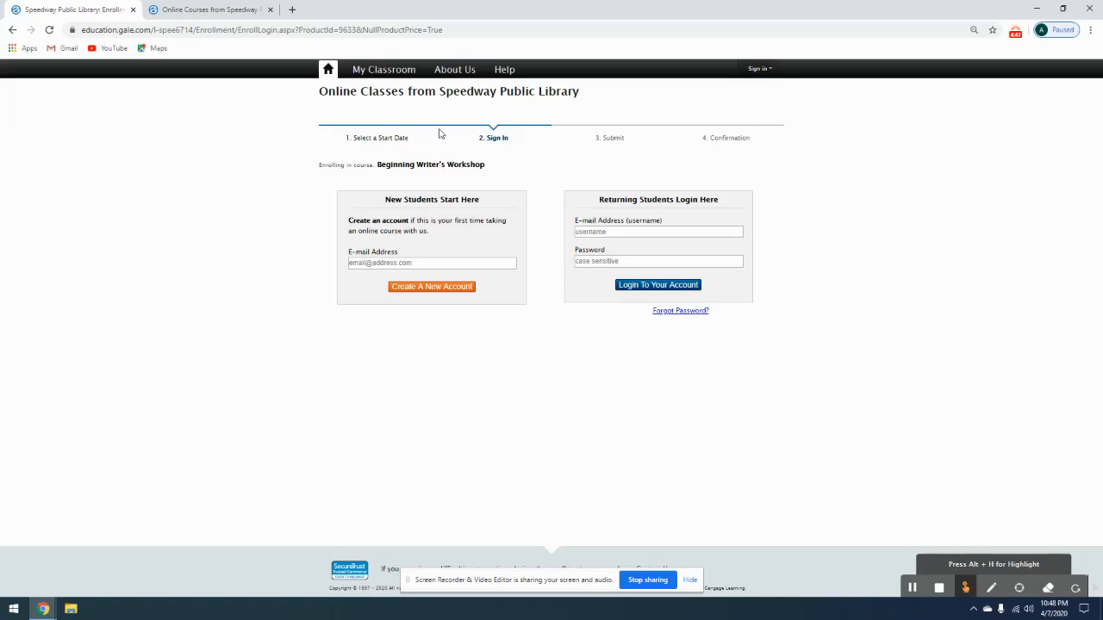
mouse_move(727, 124)
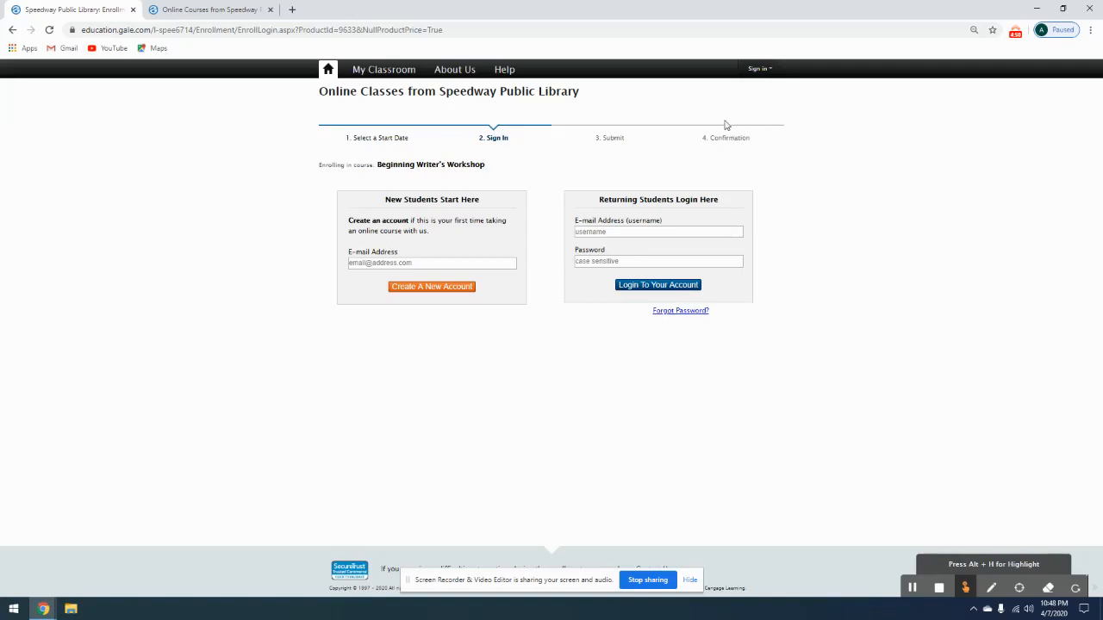
mouse_move(537, 184)
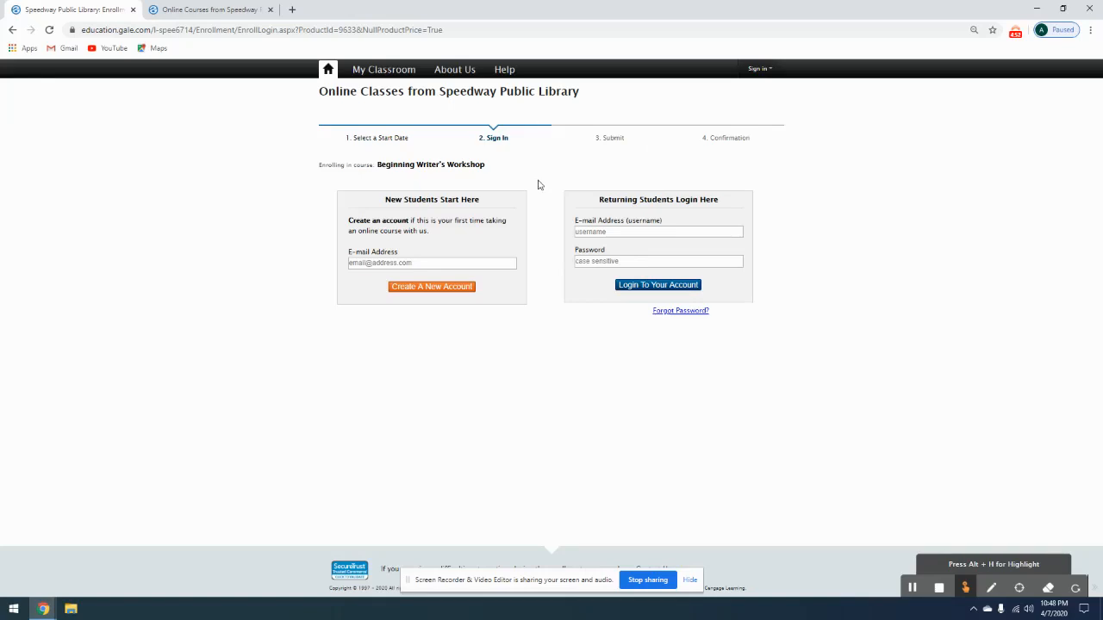
mouse_move(517, 293)
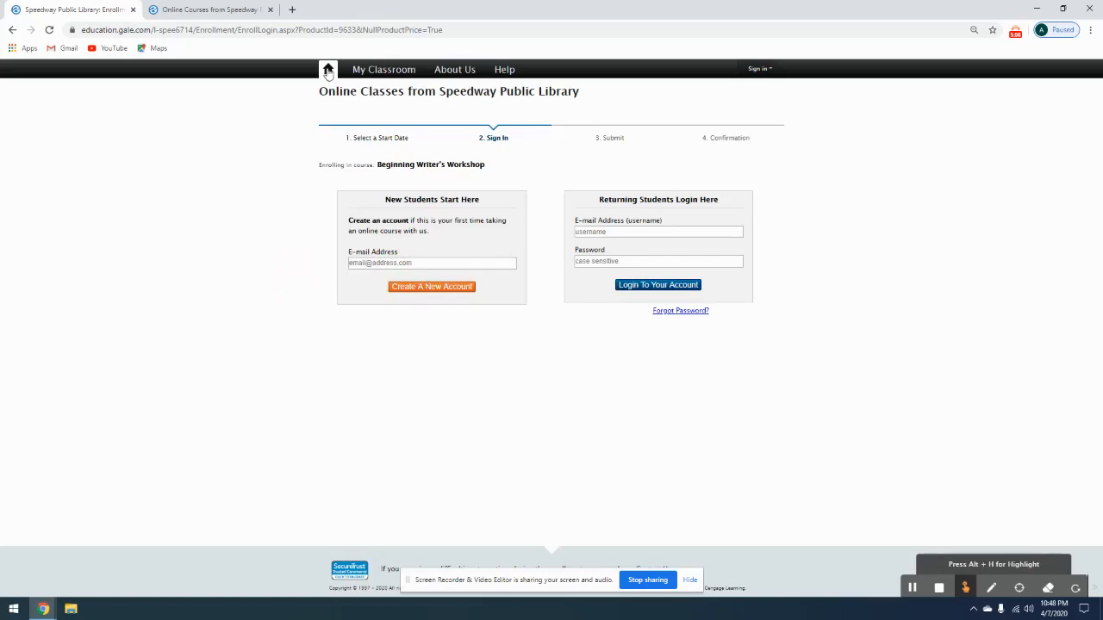
- Return to the Gale Courses home page using the home icon
left_click(325, 71)
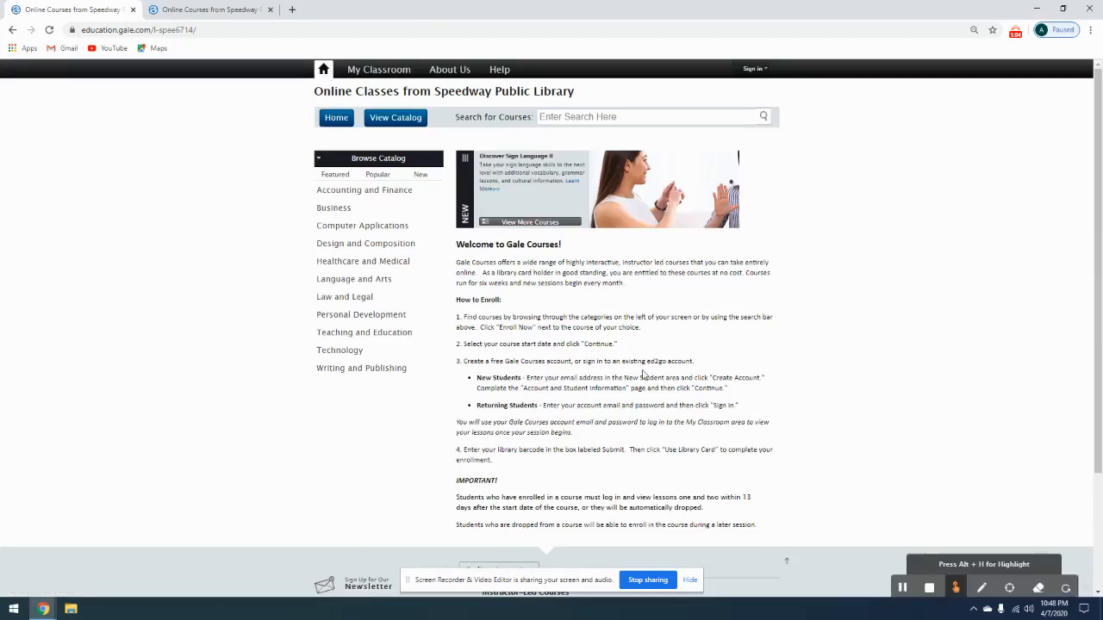
mouse_move(747, 381)
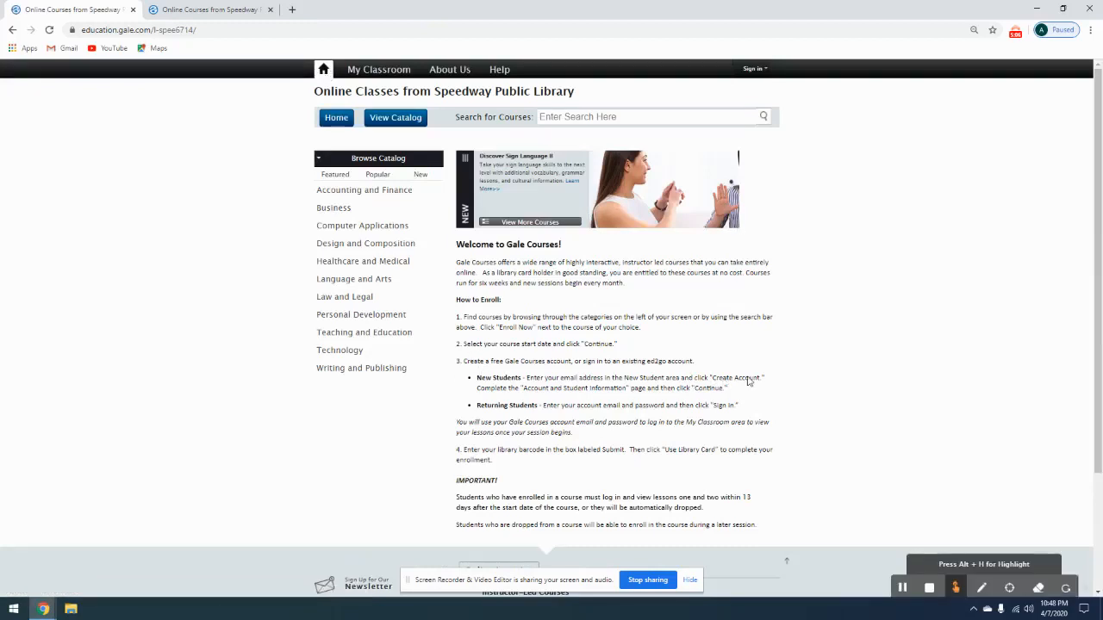
scroll("down", 3)
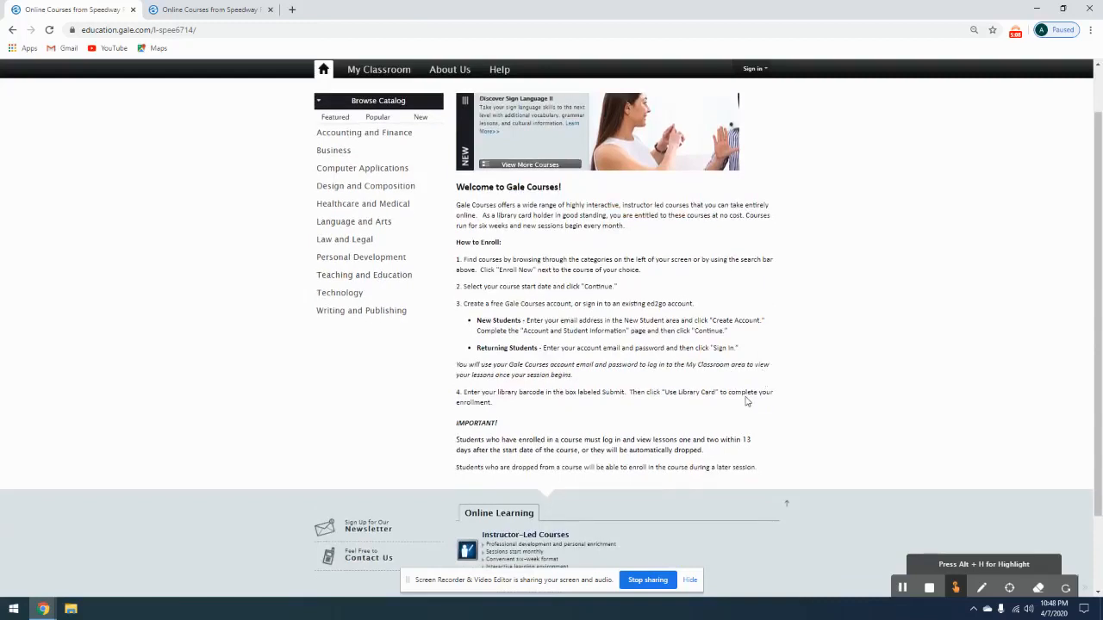
mouse_move(591, 336)
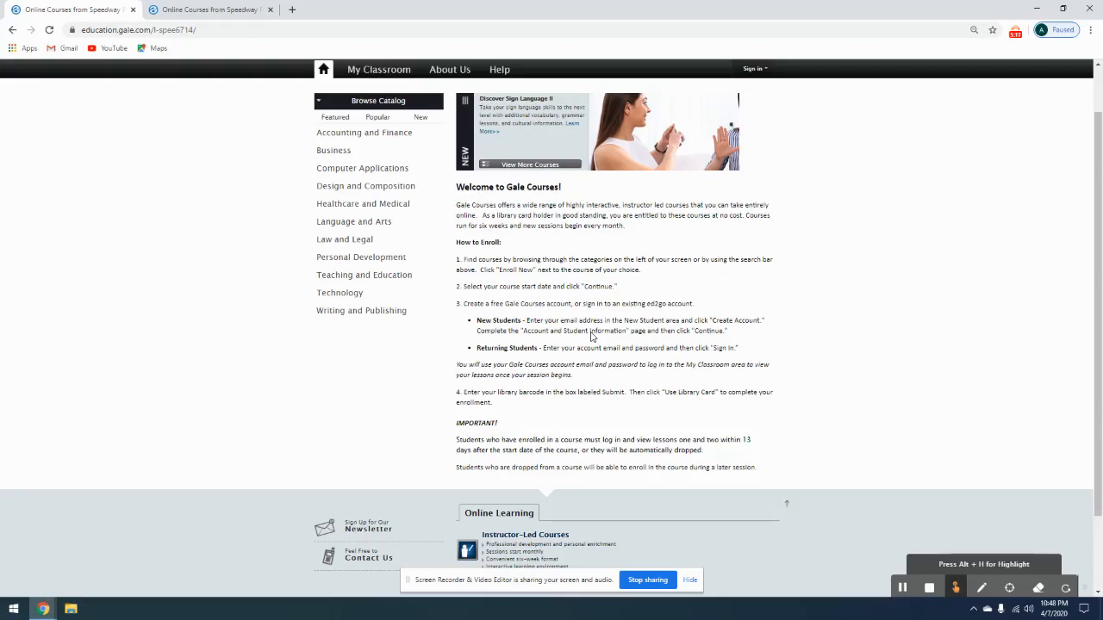
mouse_move(896, 210)
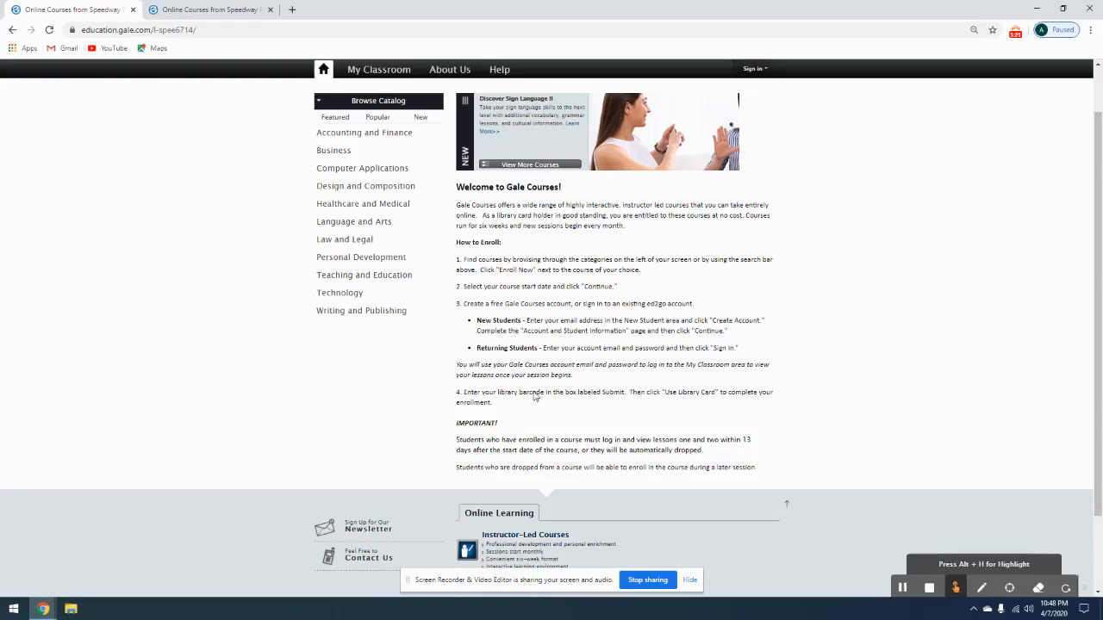
mouse_move(508, 399)
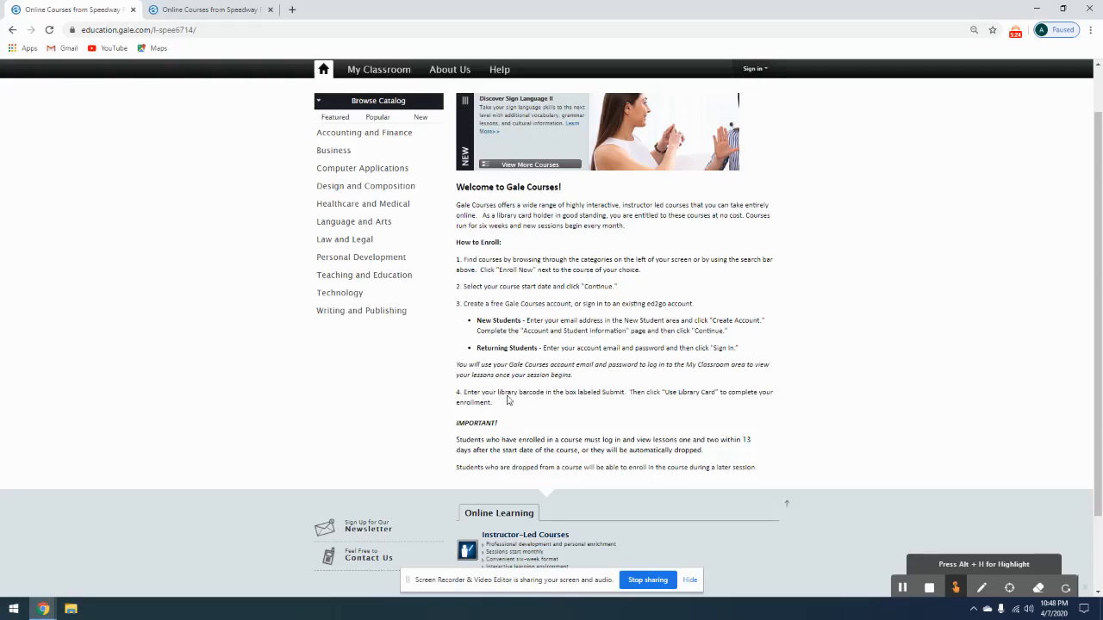
double_click(513, 393)
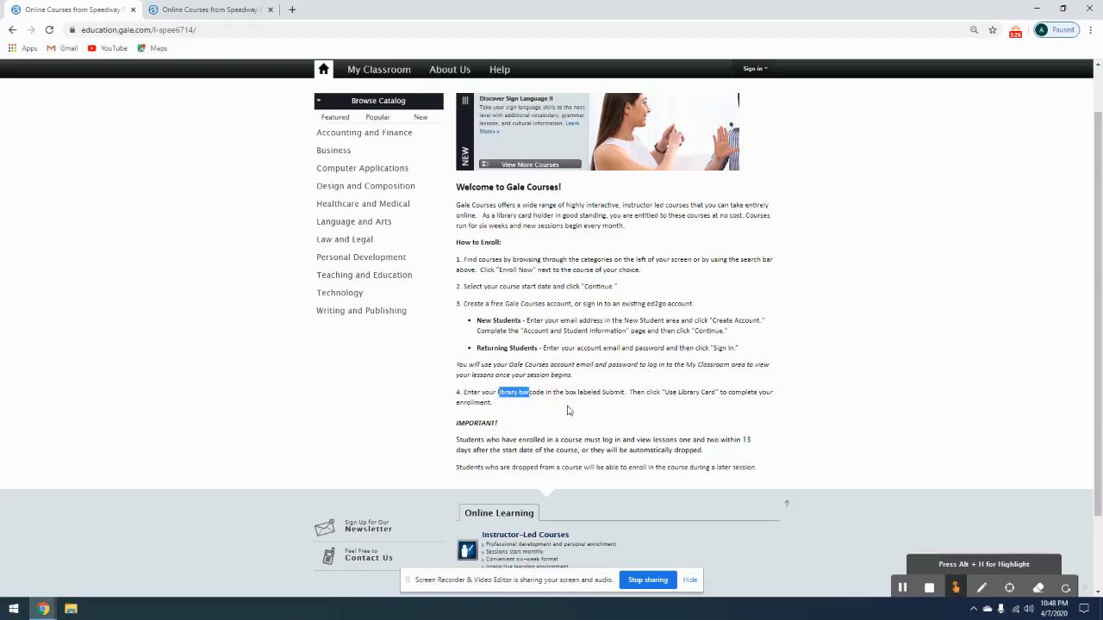
left_click(566, 407)
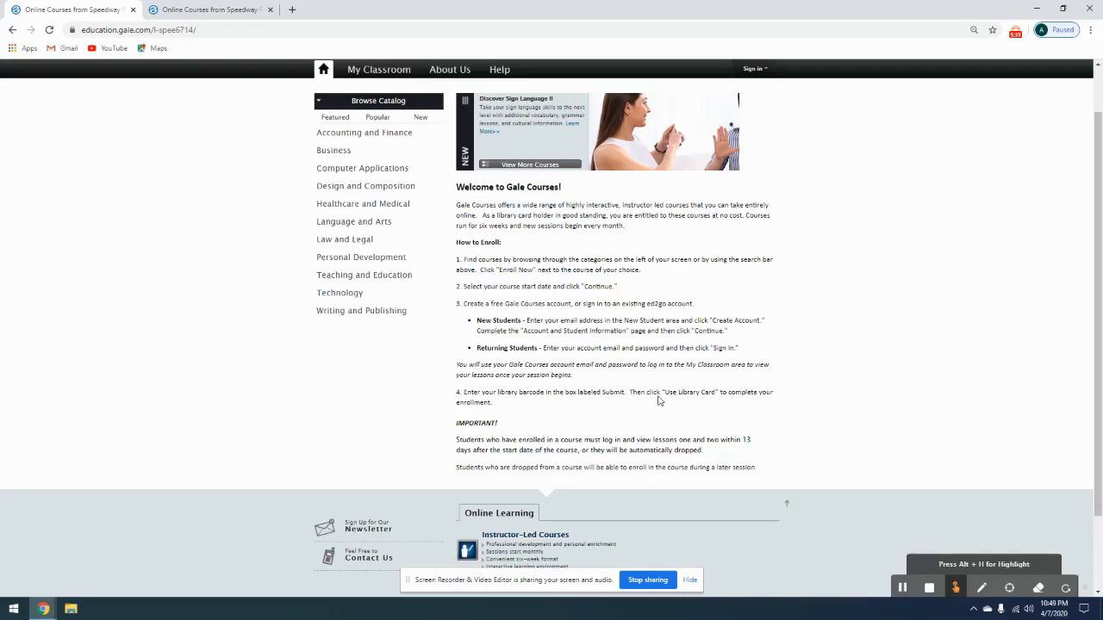
mouse_move(686, 415)
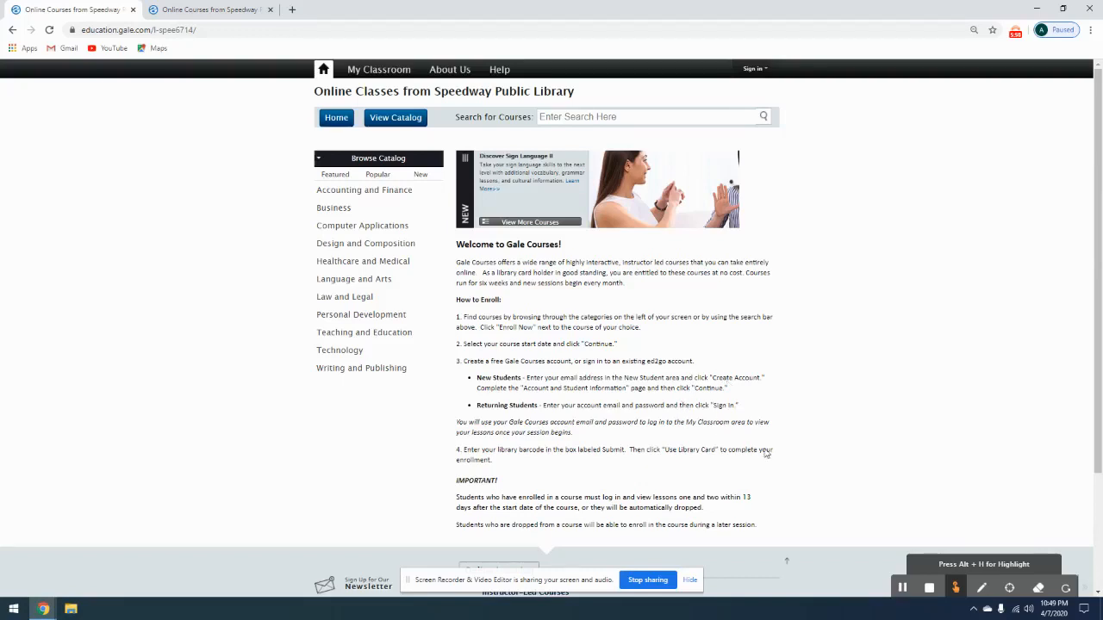
mouse_move(779, 436)
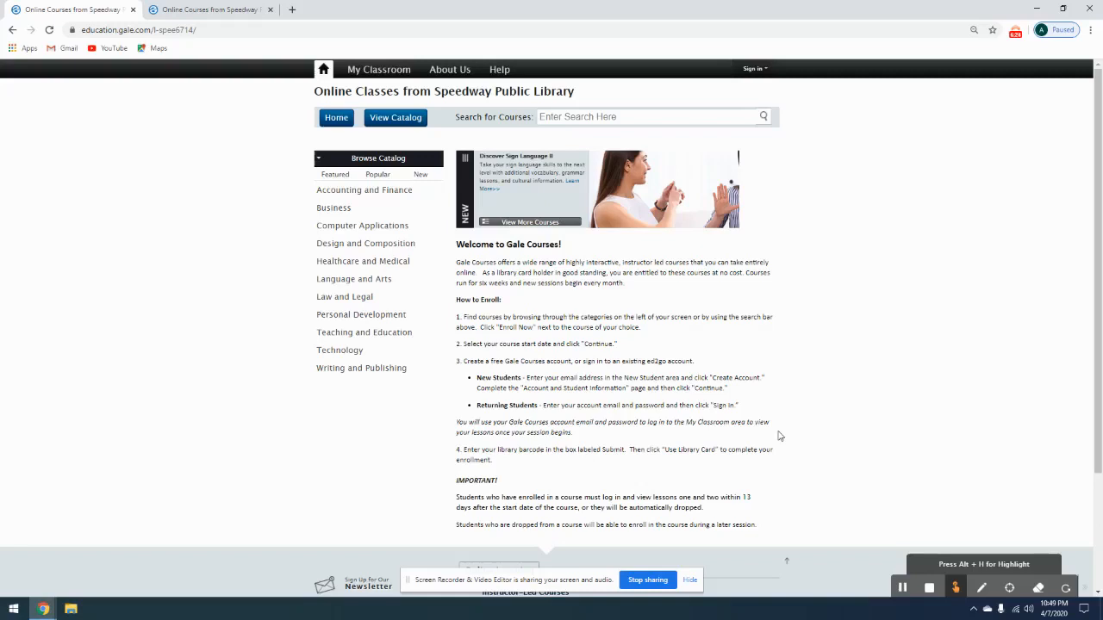
mouse_move(448, 497)
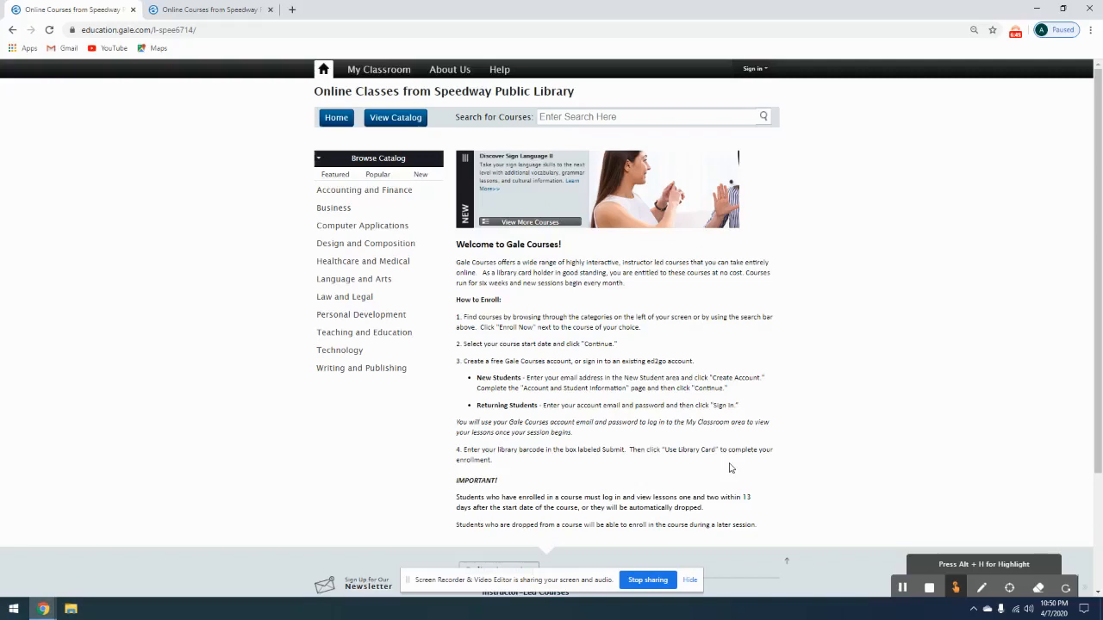
mouse_move(853, 155)
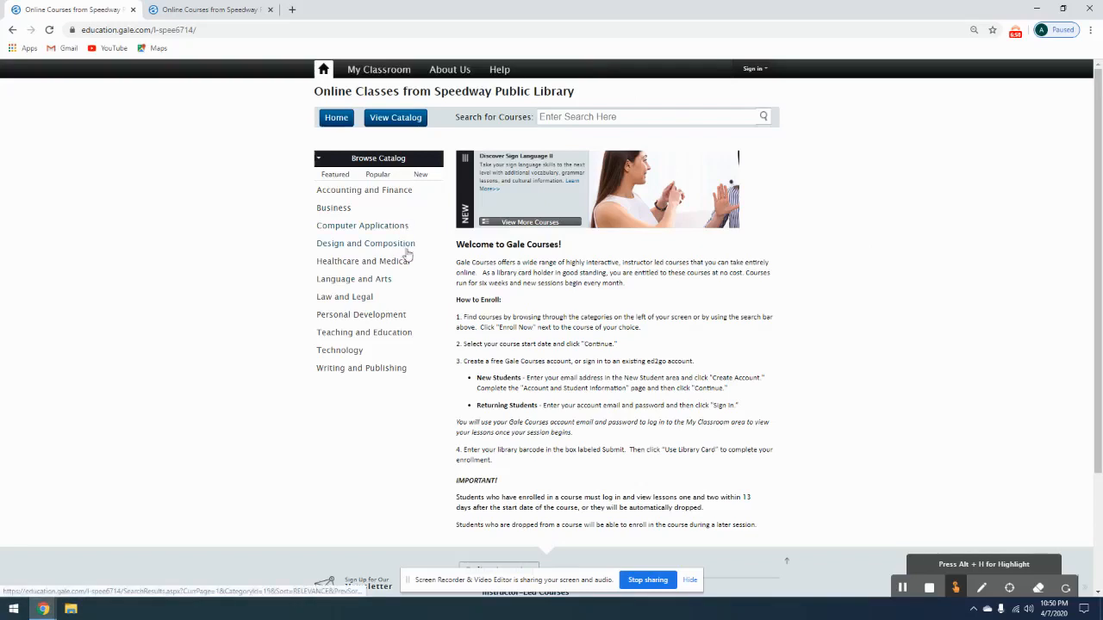
mouse_move(422, 262)
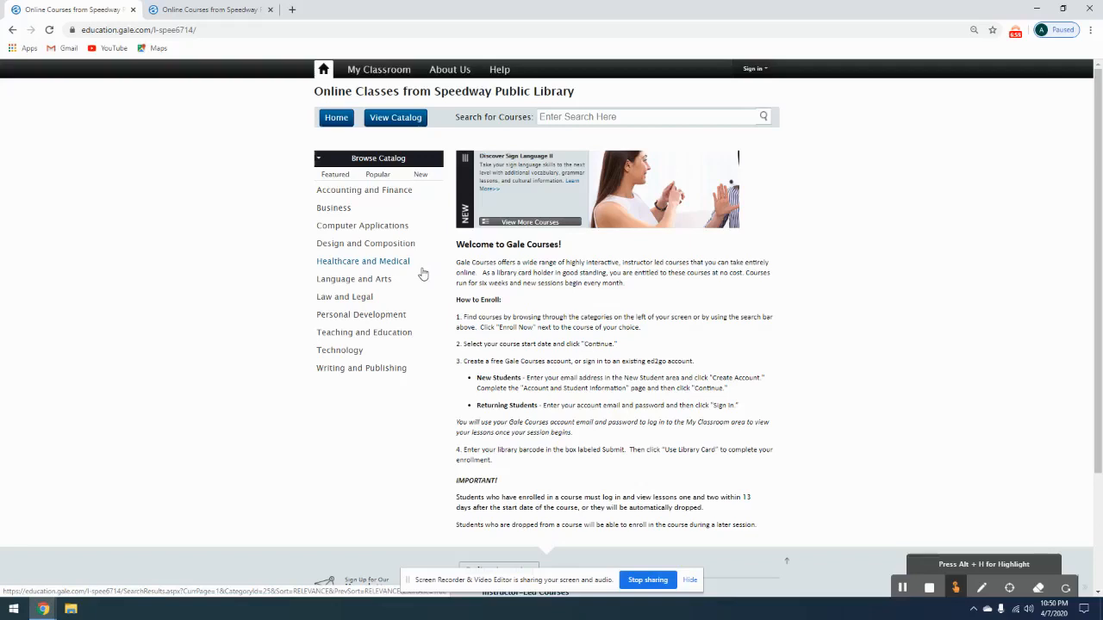
mouse_move(431, 289)
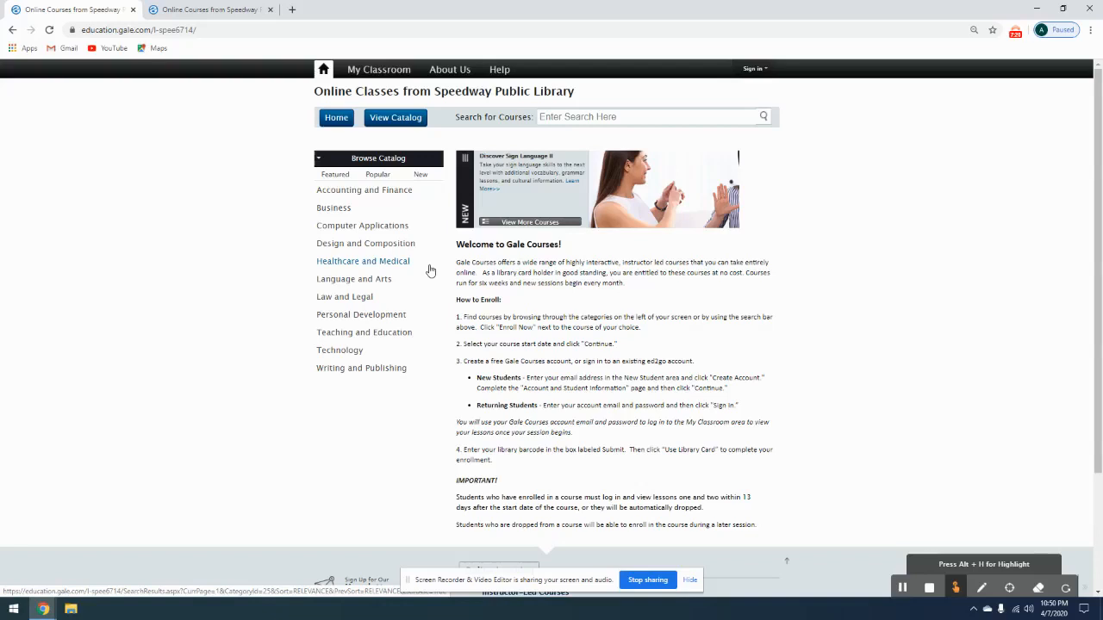
mouse_move(612, 331)
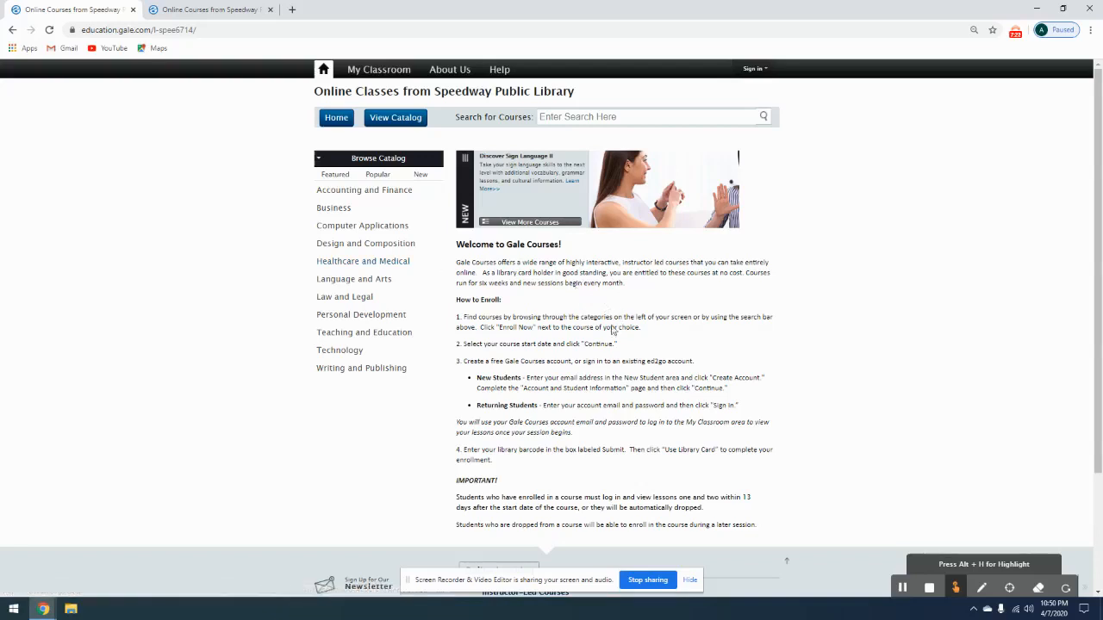